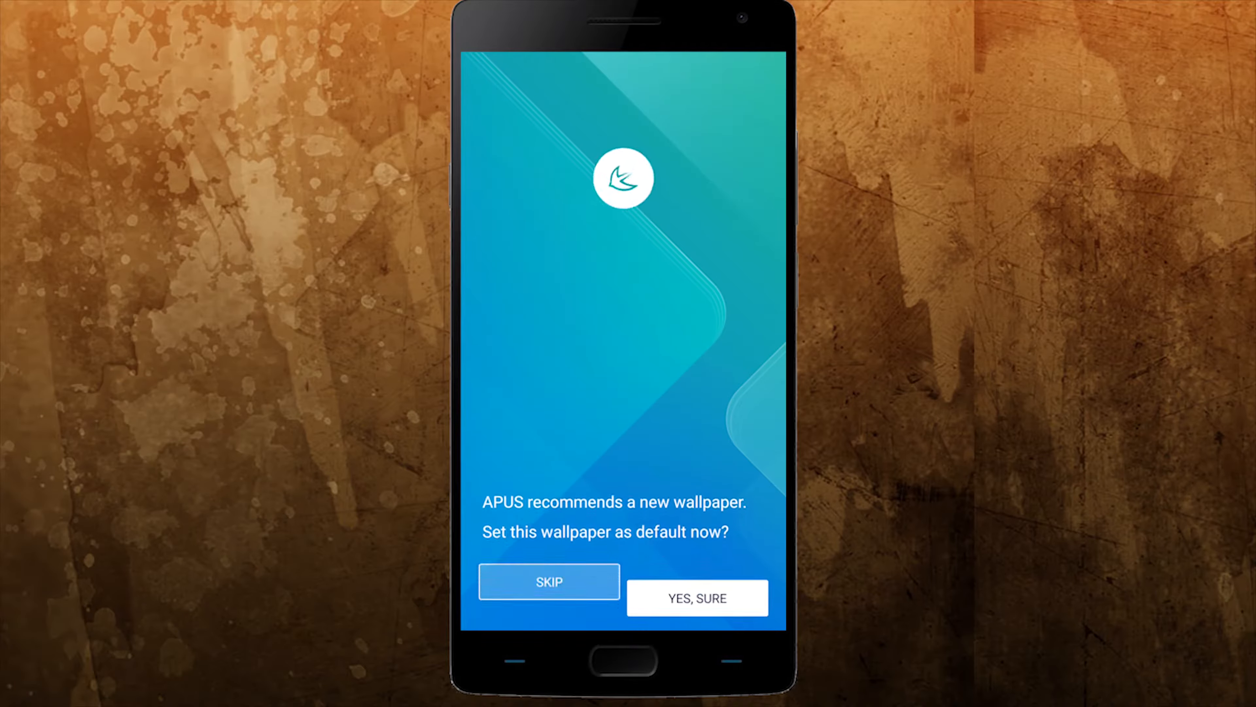
# - Dismiss the wallpaper recommendation and scroll the APUS KNOW feed past its weather, event and news cards
pyautogui.click(549, 581)
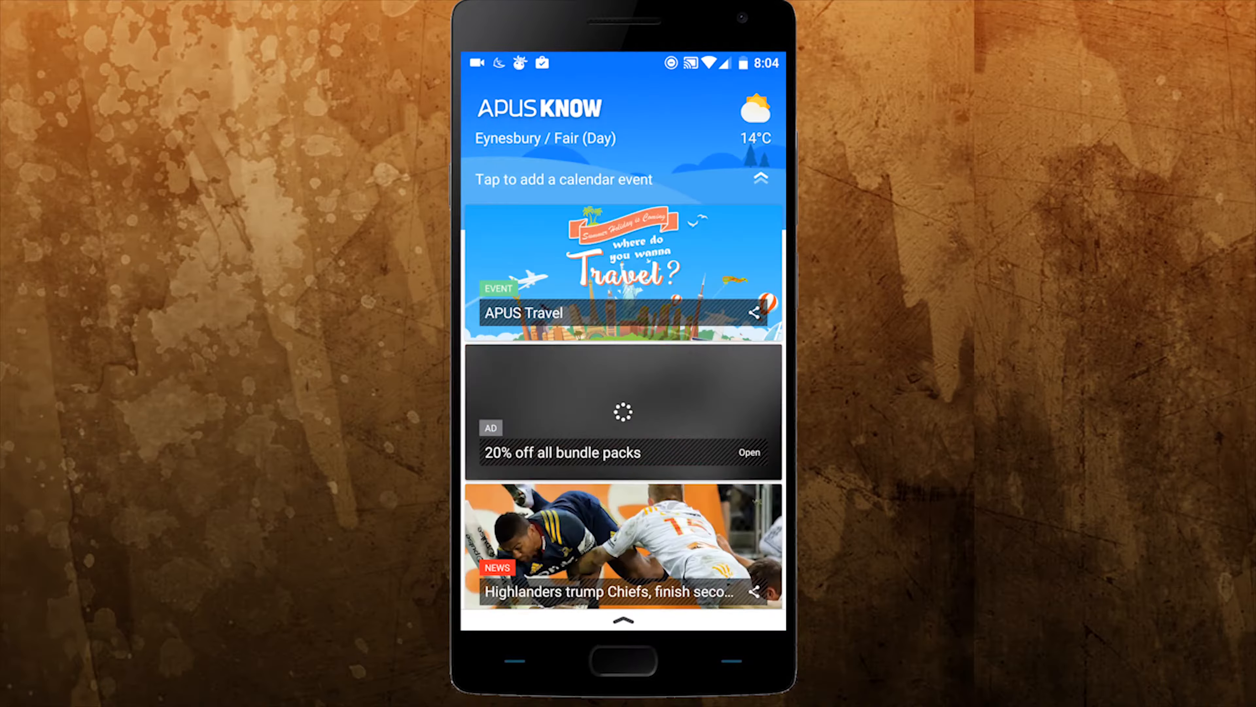
pyautogui.scroll(-3)
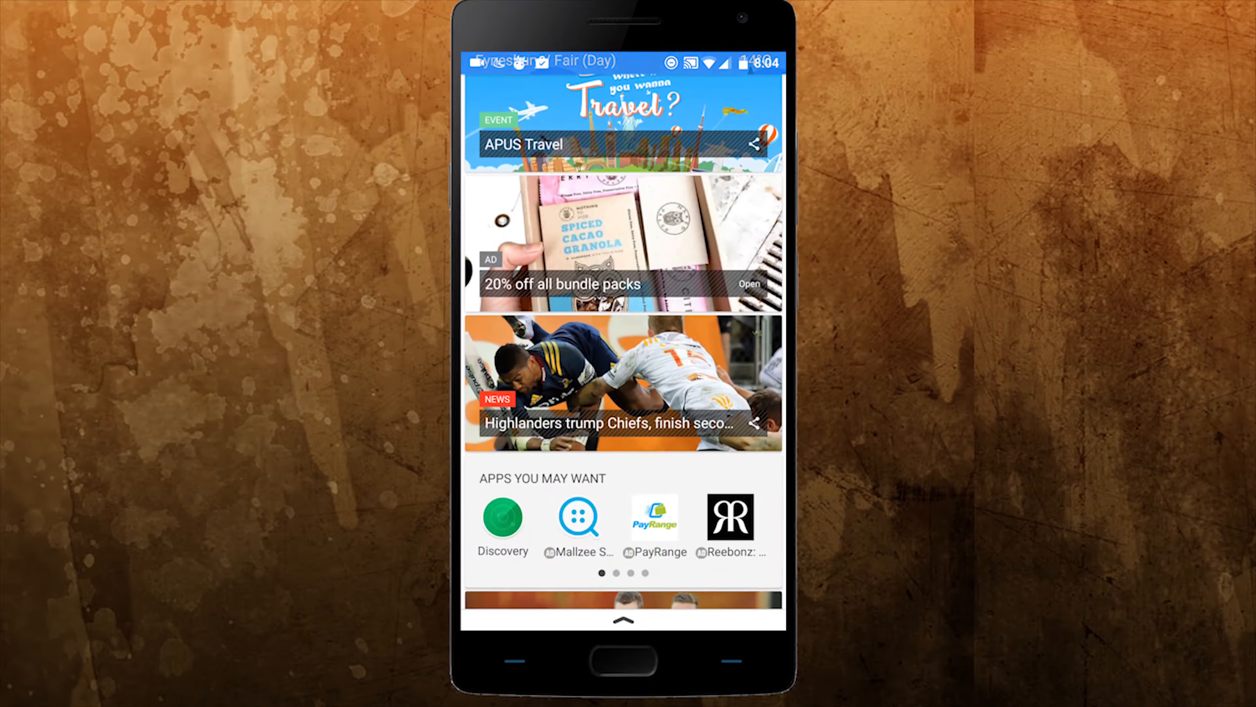
pyautogui.scroll(-3)
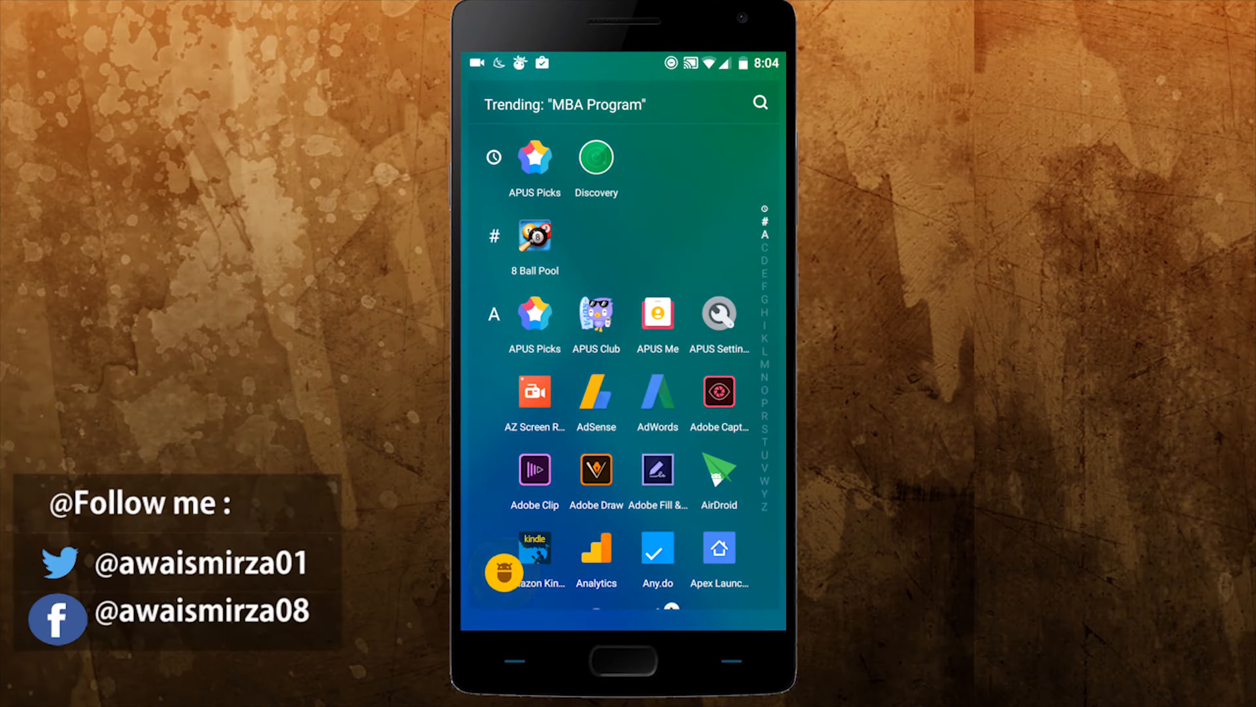
# - Scroll the drawer's A–F app sections, then bring up the Application Manager of installed apps
pyautogui.scroll(-3)
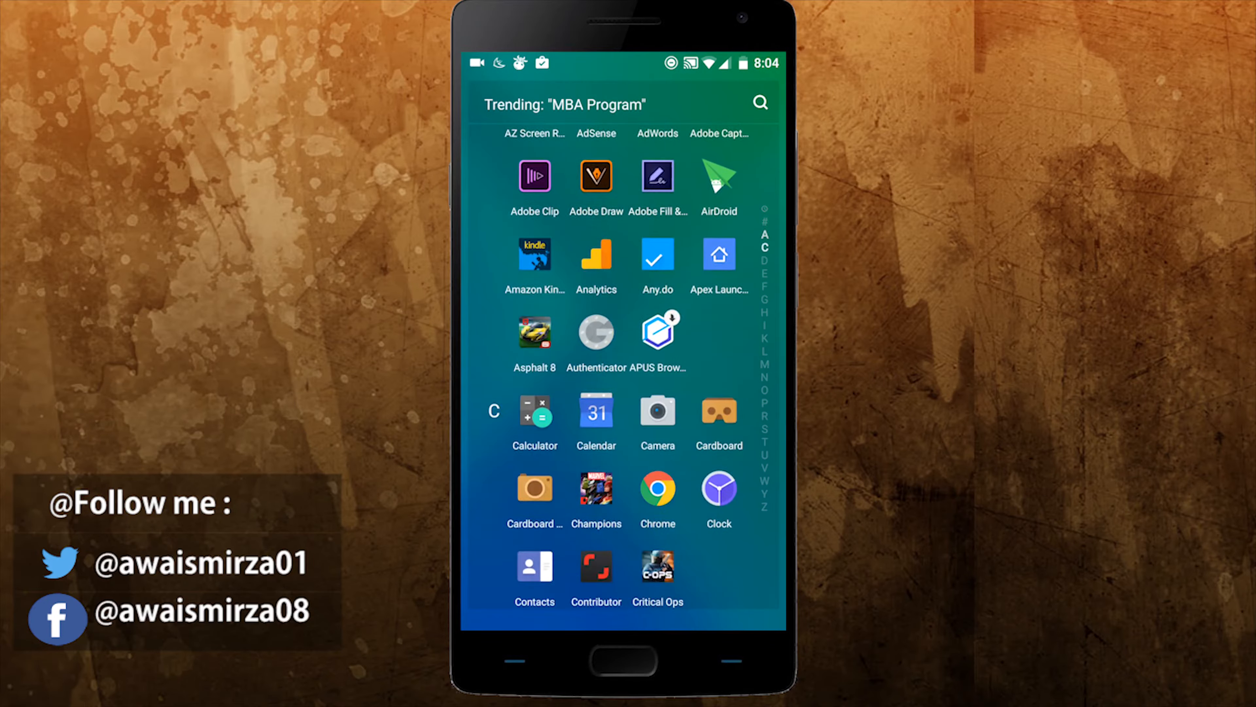
pyautogui.scroll(-3)
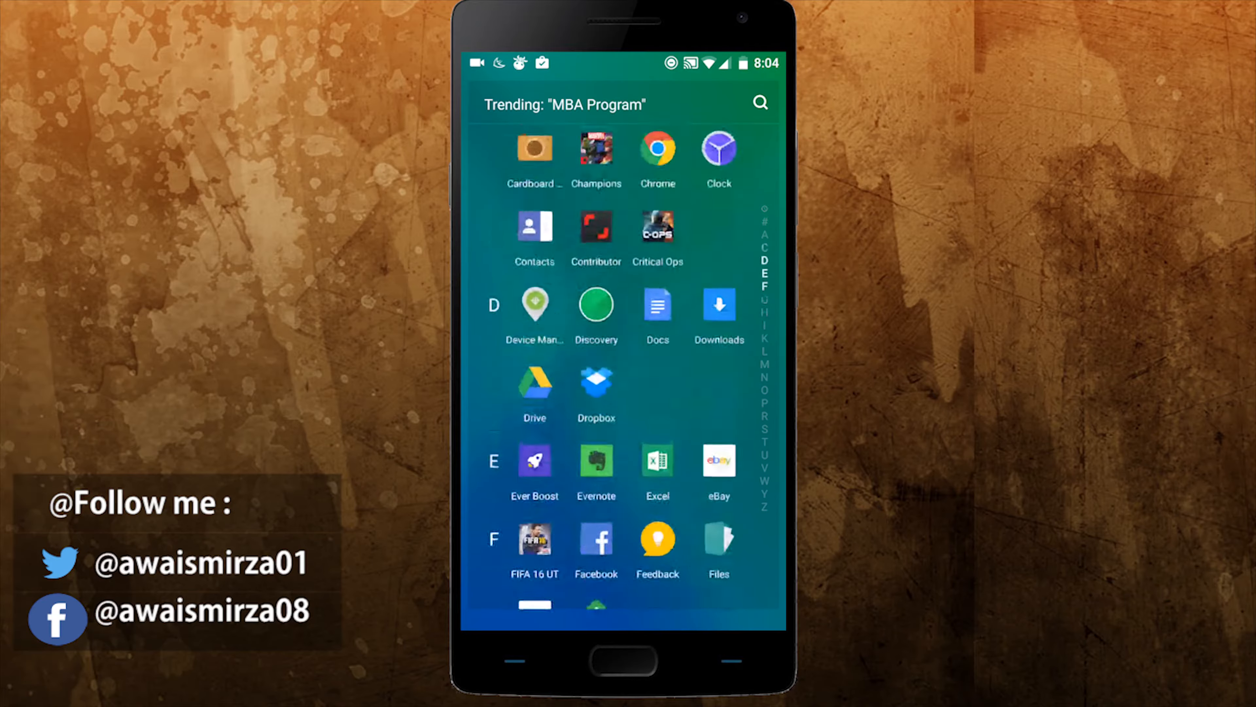
pyautogui.scroll(-3)
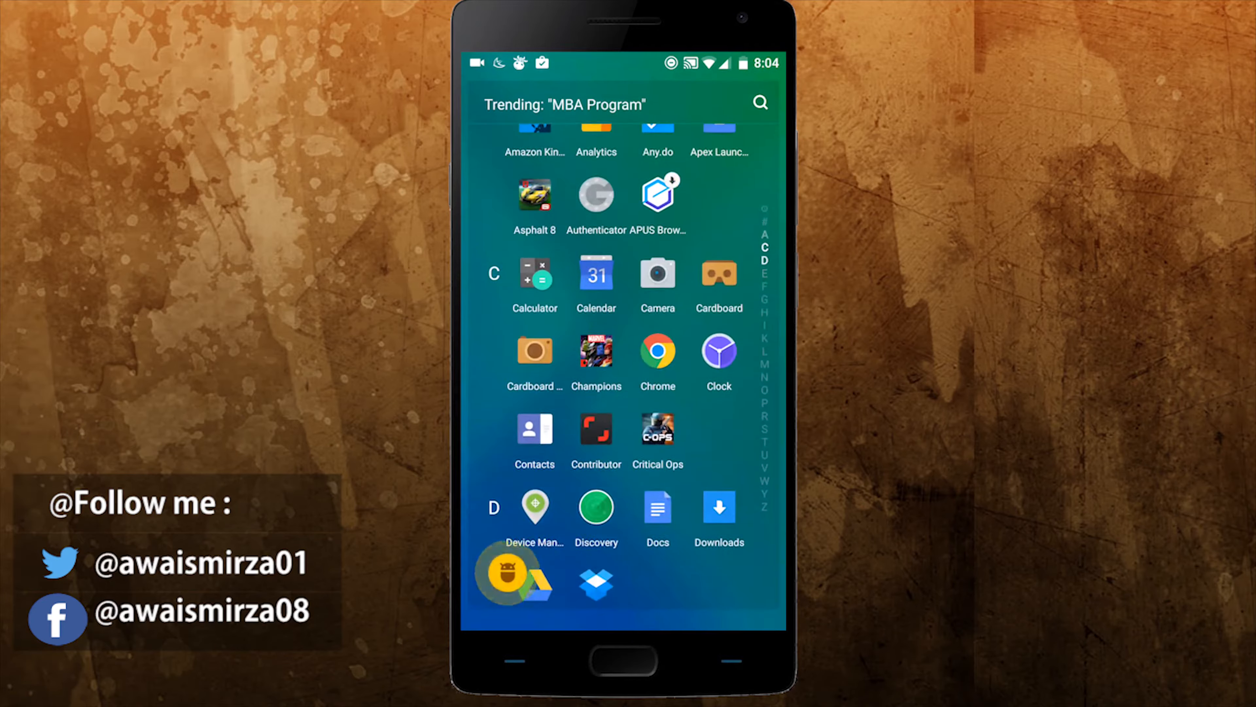
pyautogui.click(623, 104)
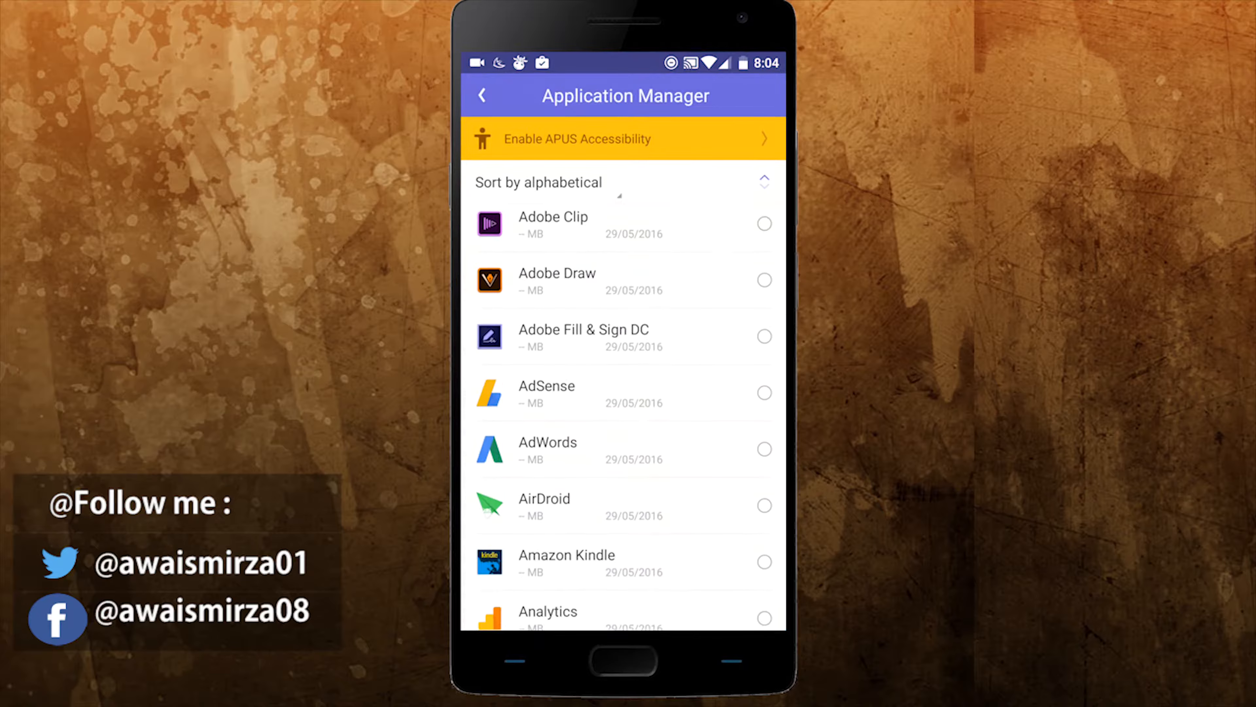
pyautogui.scroll(-3)
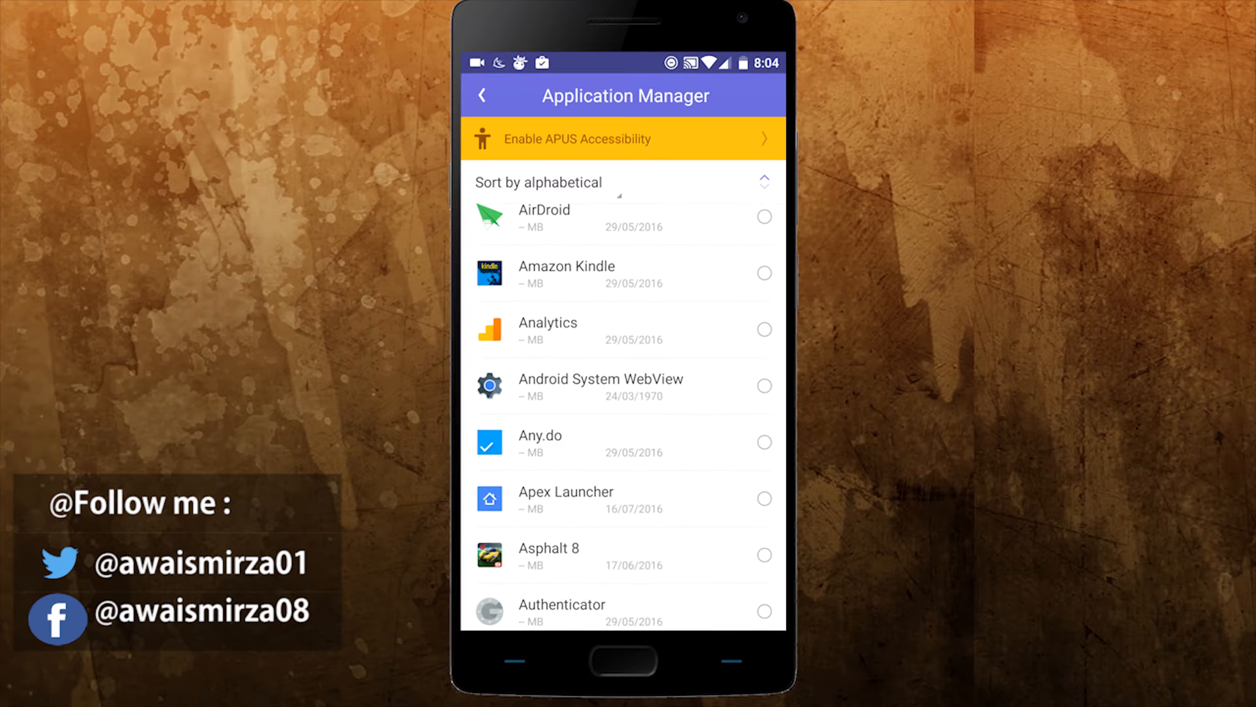
pyautogui.scroll(-3)
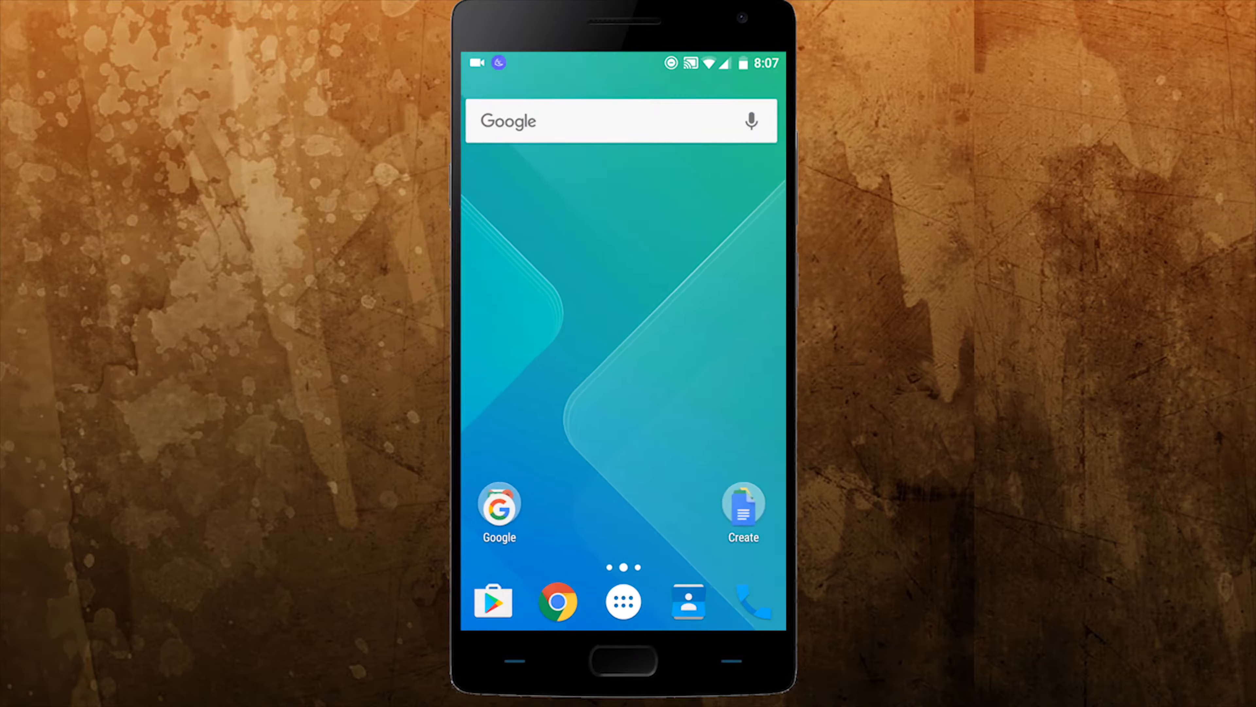
# - Browse the Nova app list, then review the App & widget drawers page in Nova Settings
pyautogui.click(622, 600)
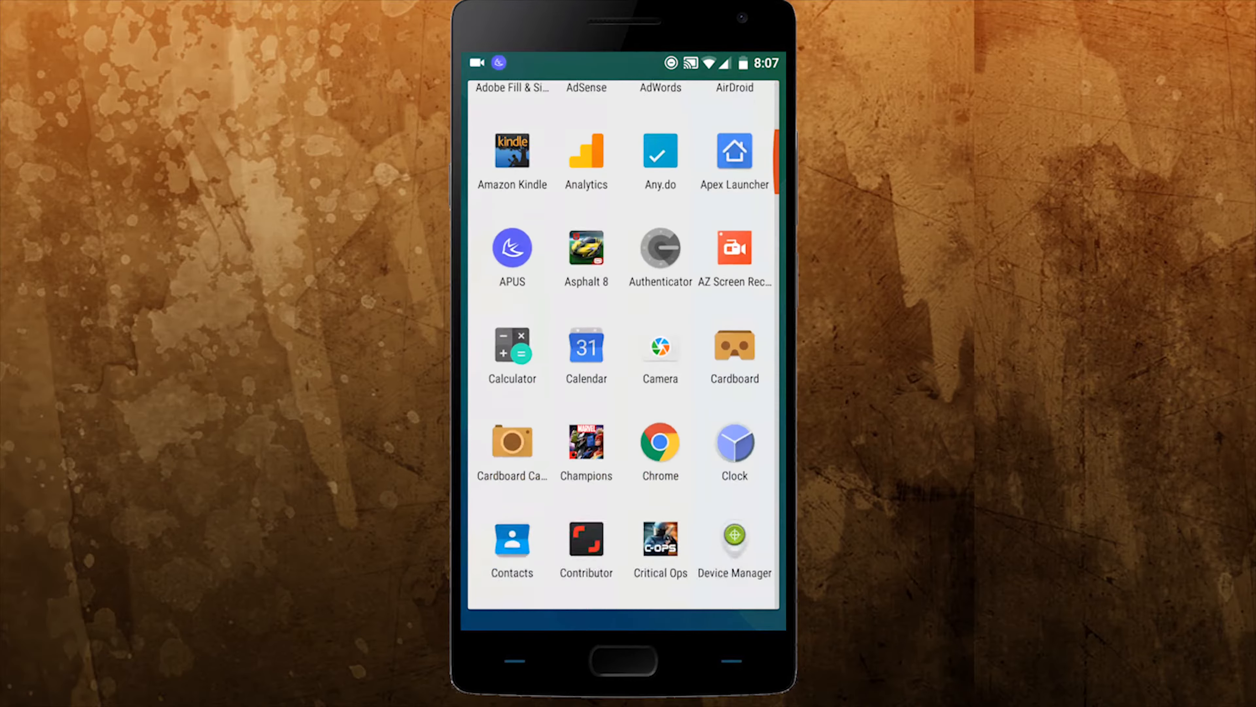
pyautogui.scroll(-3)
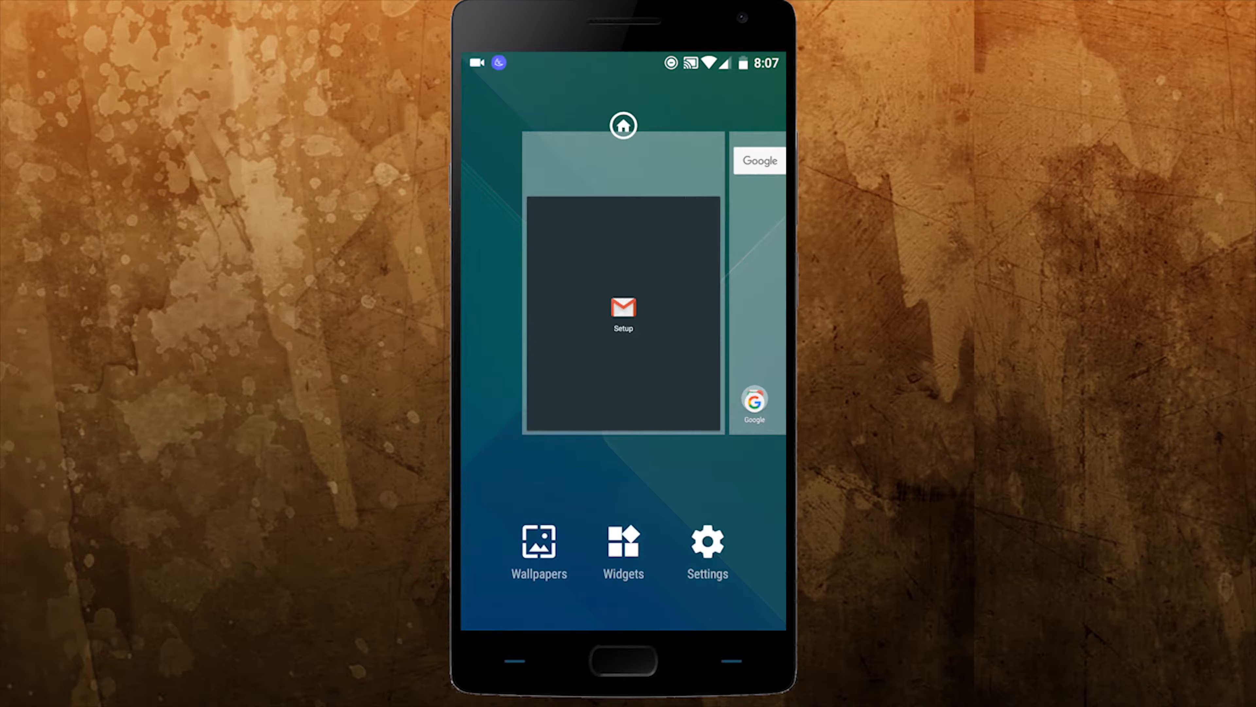
pyautogui.click(706, 553)
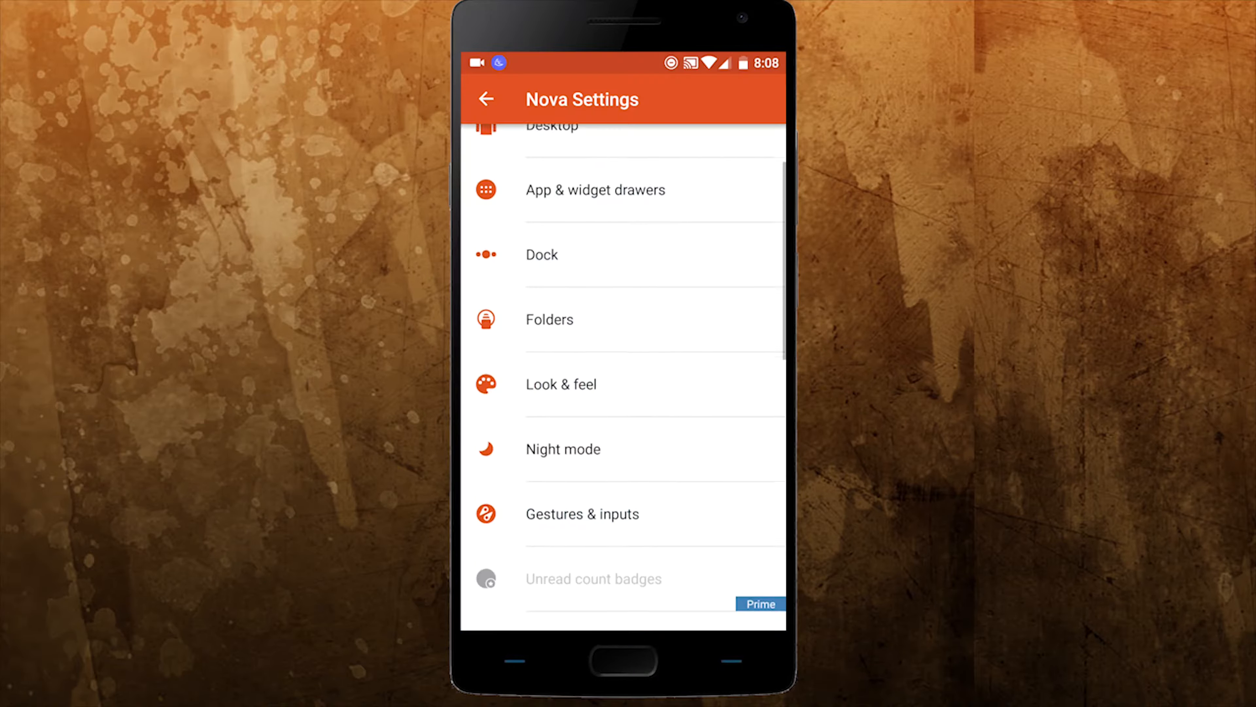
pyautogui.click(596, 190)
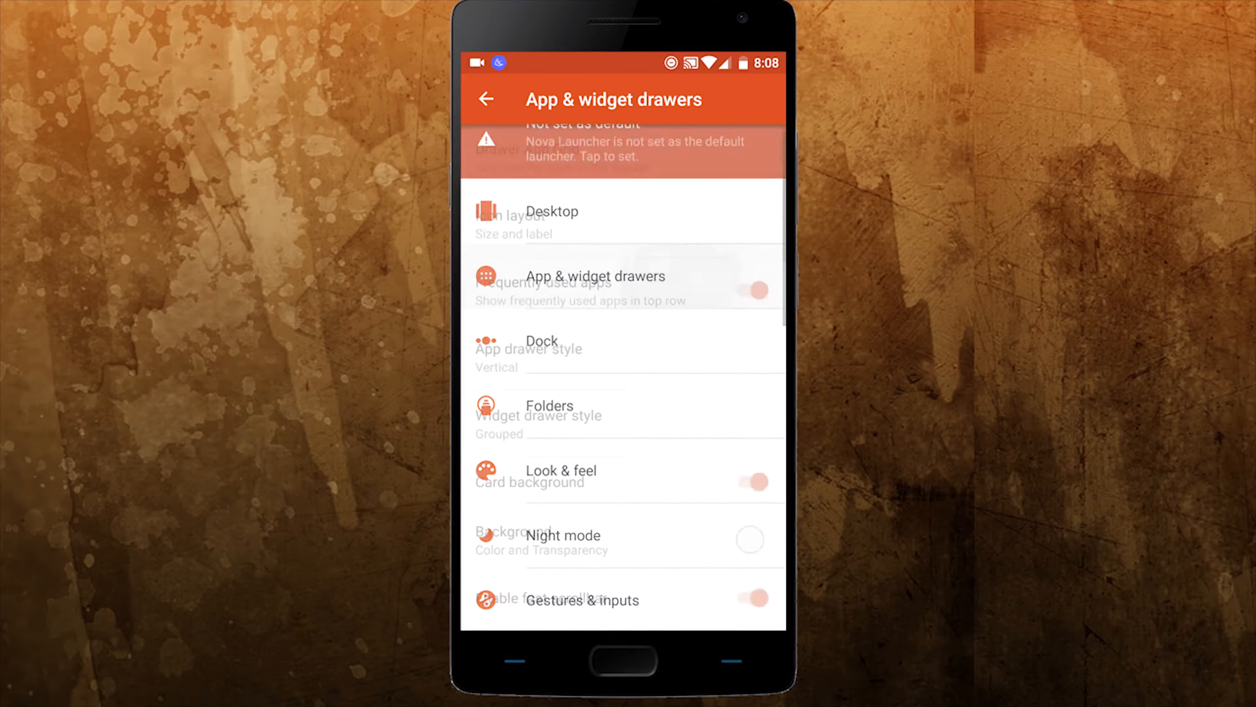
pyautogui.scroll(-3)
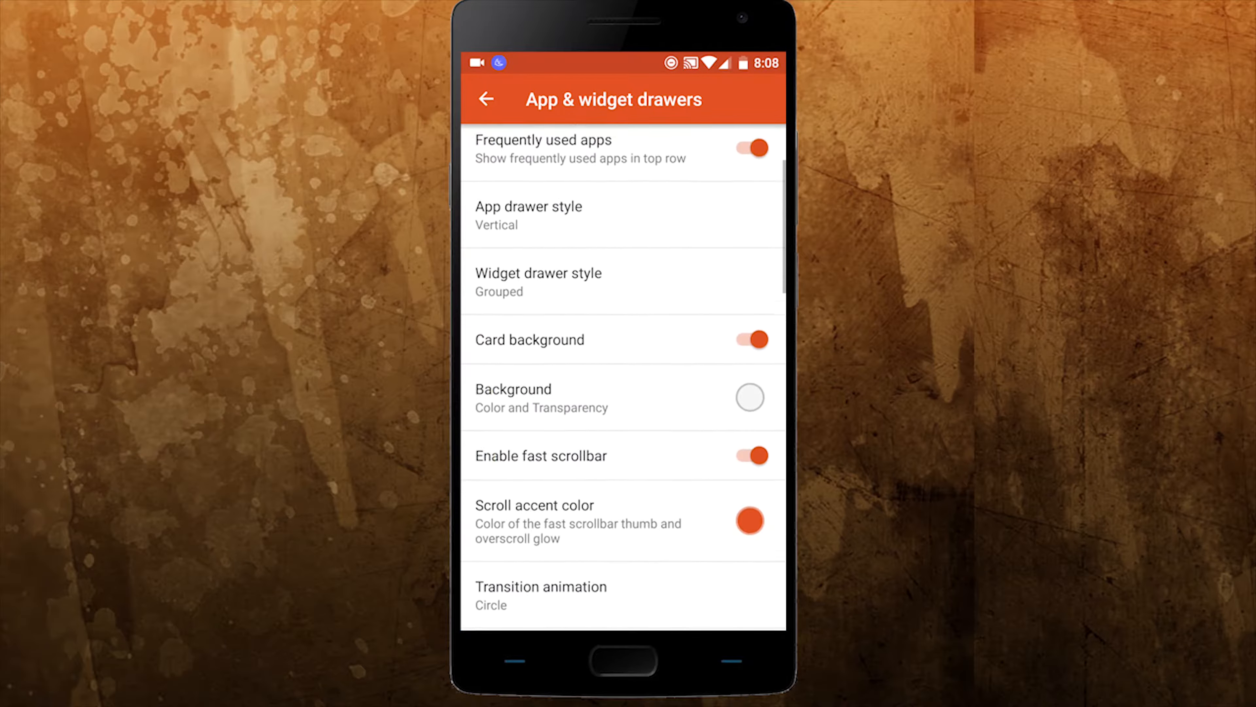
pyautogui.scroll(-3)
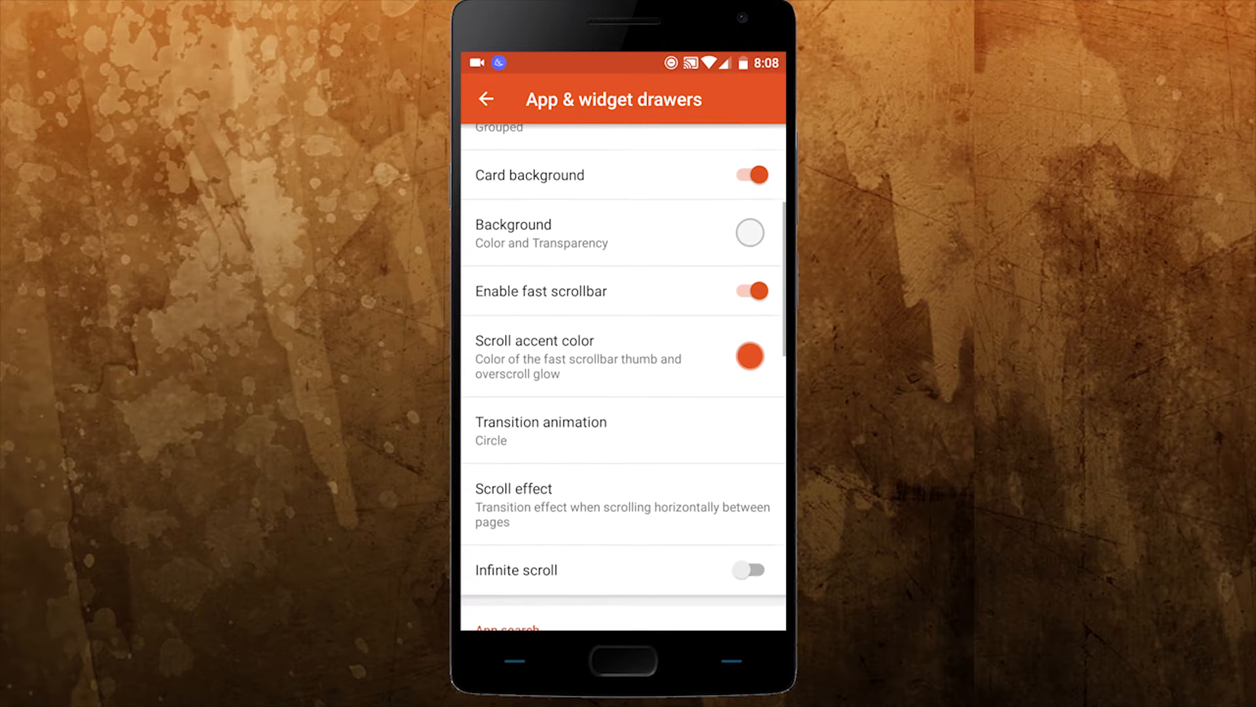
# - Return to the main Nova Settings list and review the Look & feel page
pyautogui.click(486, 99)
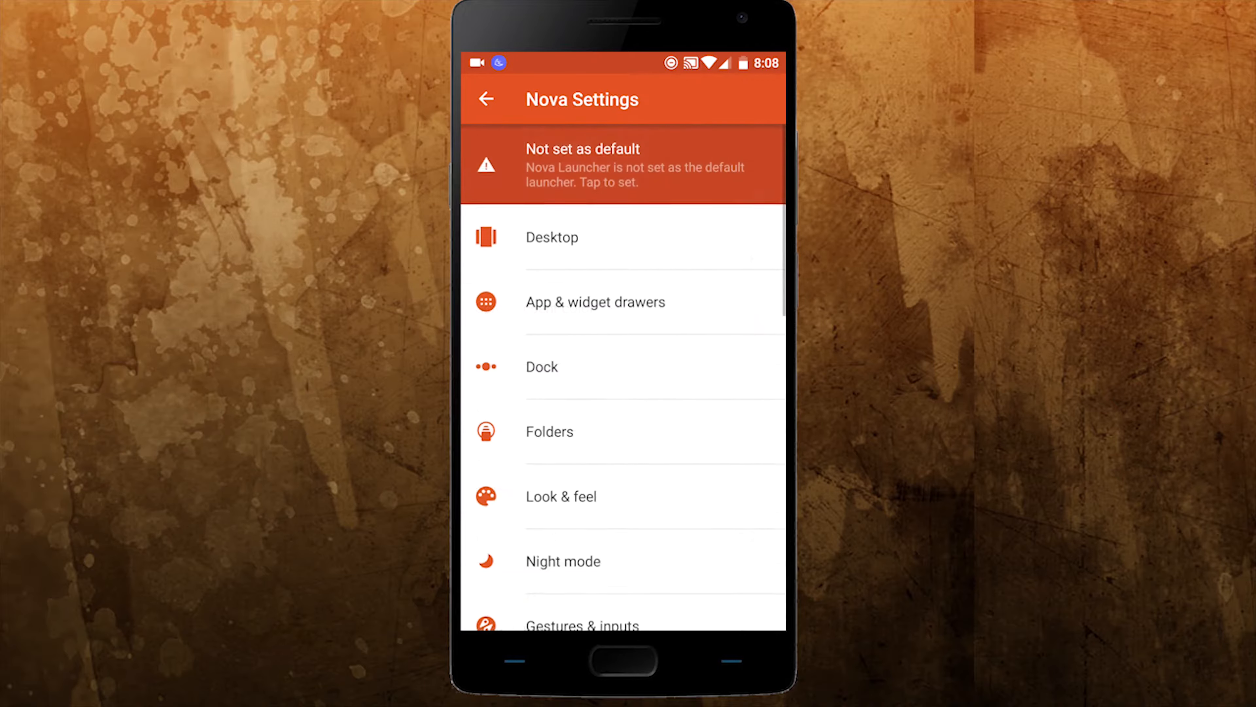
pyautogui.click(561, 496)
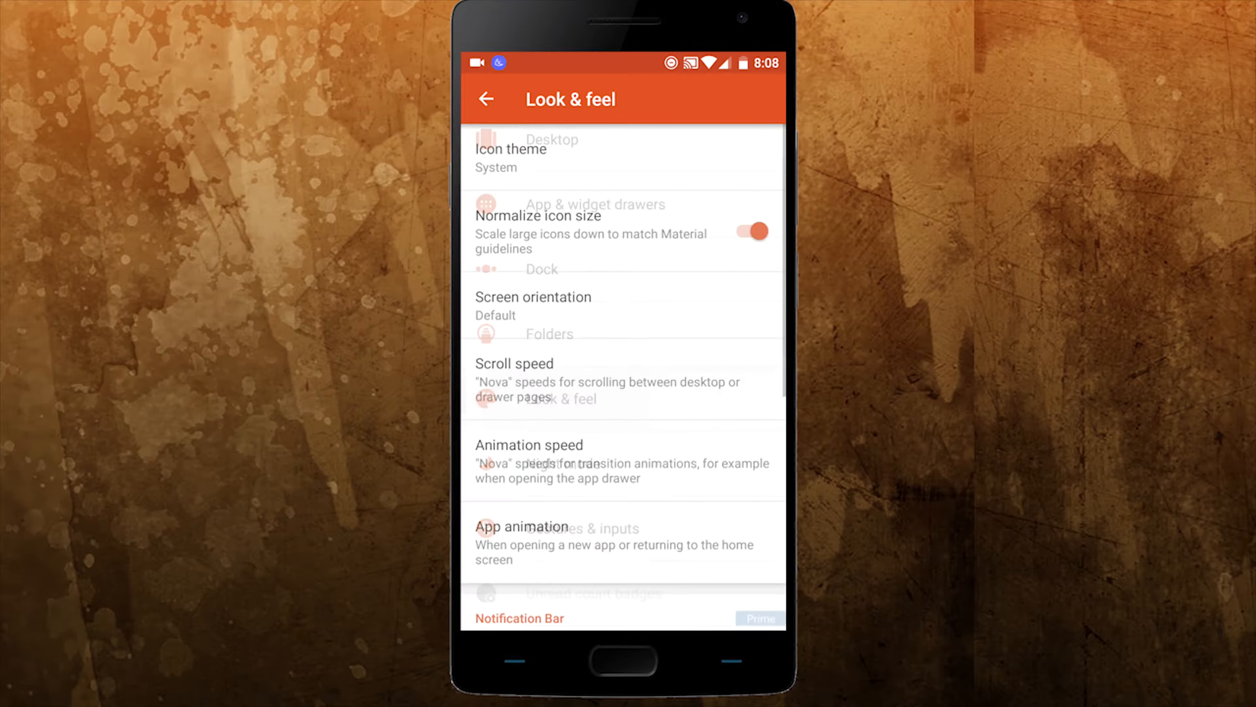
pyautogui.scroll(-3)
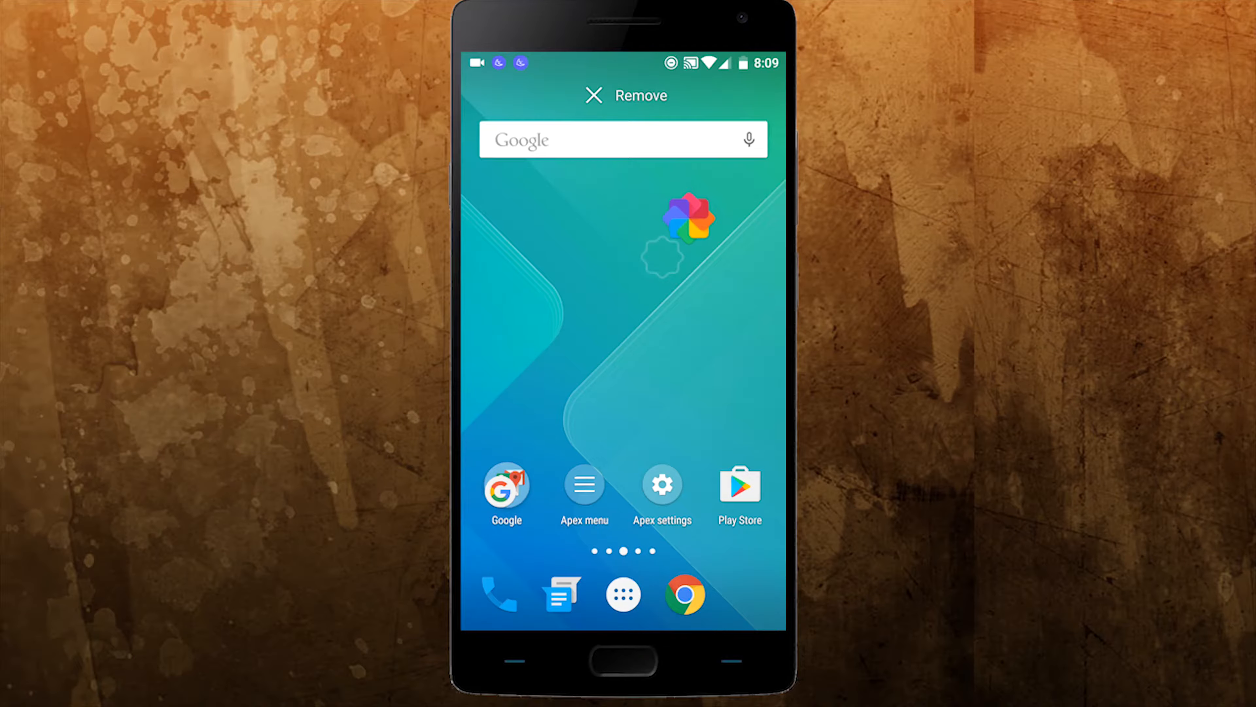
# - Place the Wallpaper shortcut on the Apex home screen and regroup the home shortcuts
pyautogui.click(686, 219)
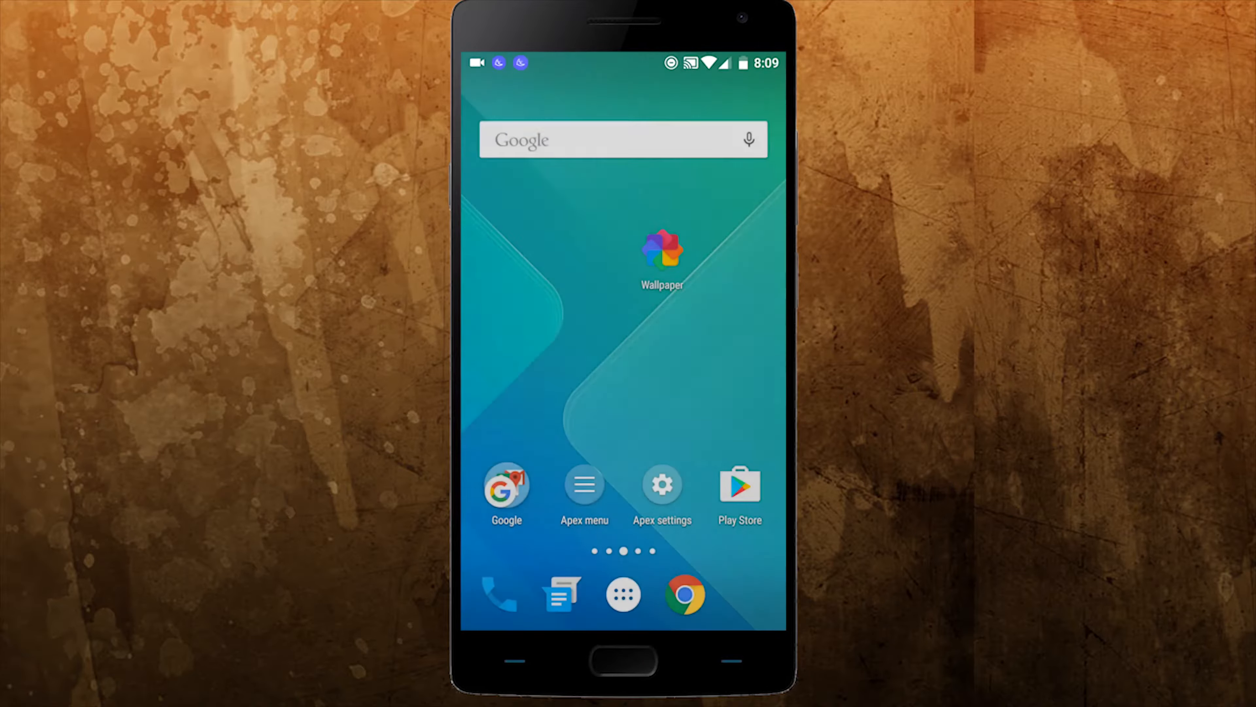
pyautogui.moveTo(661, 253); pyautogui.dragTo(719, 380)
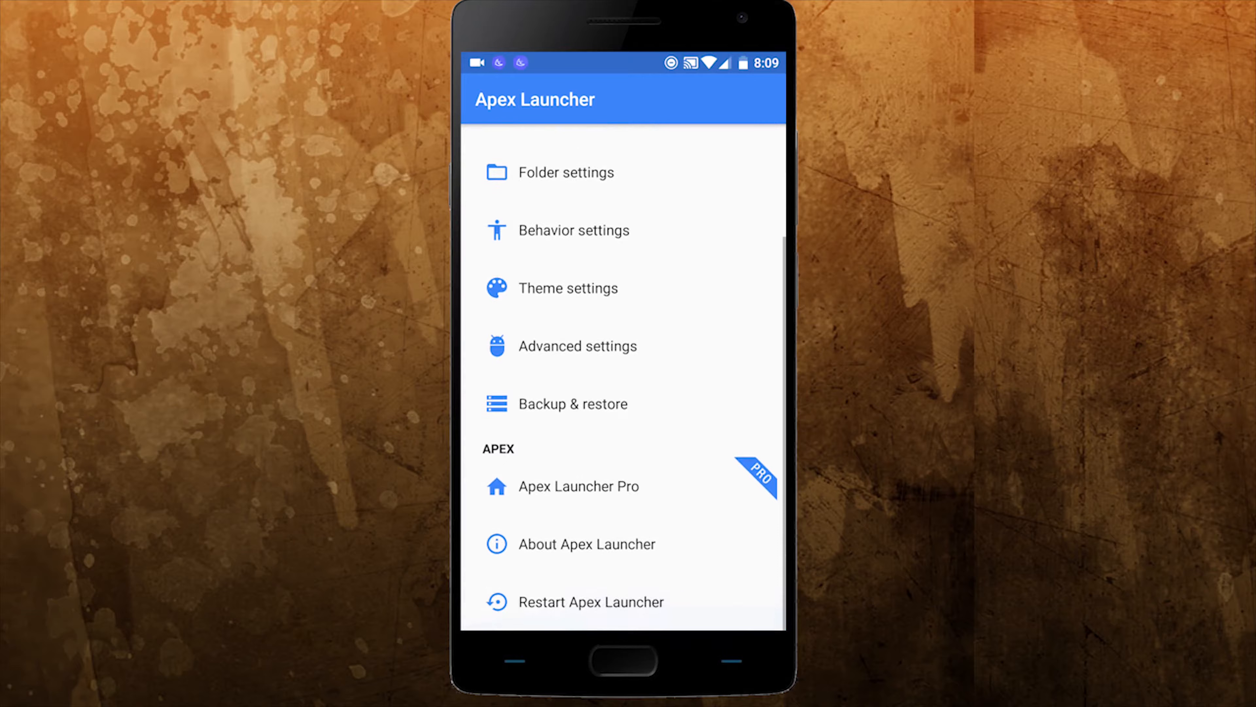
pyautogui.scroll(-3)
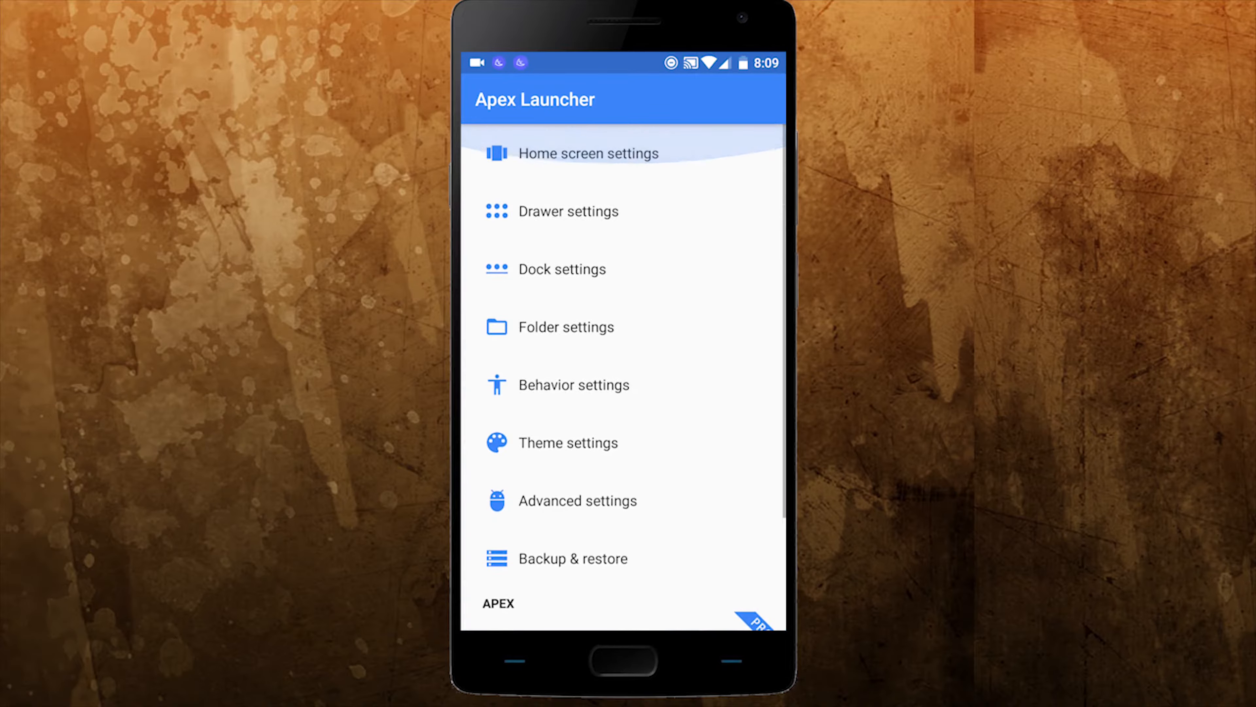
# - View Apex's default theme in Theme settings, then show the Apex Launcher settings list
pyautogui.click(569, 441)
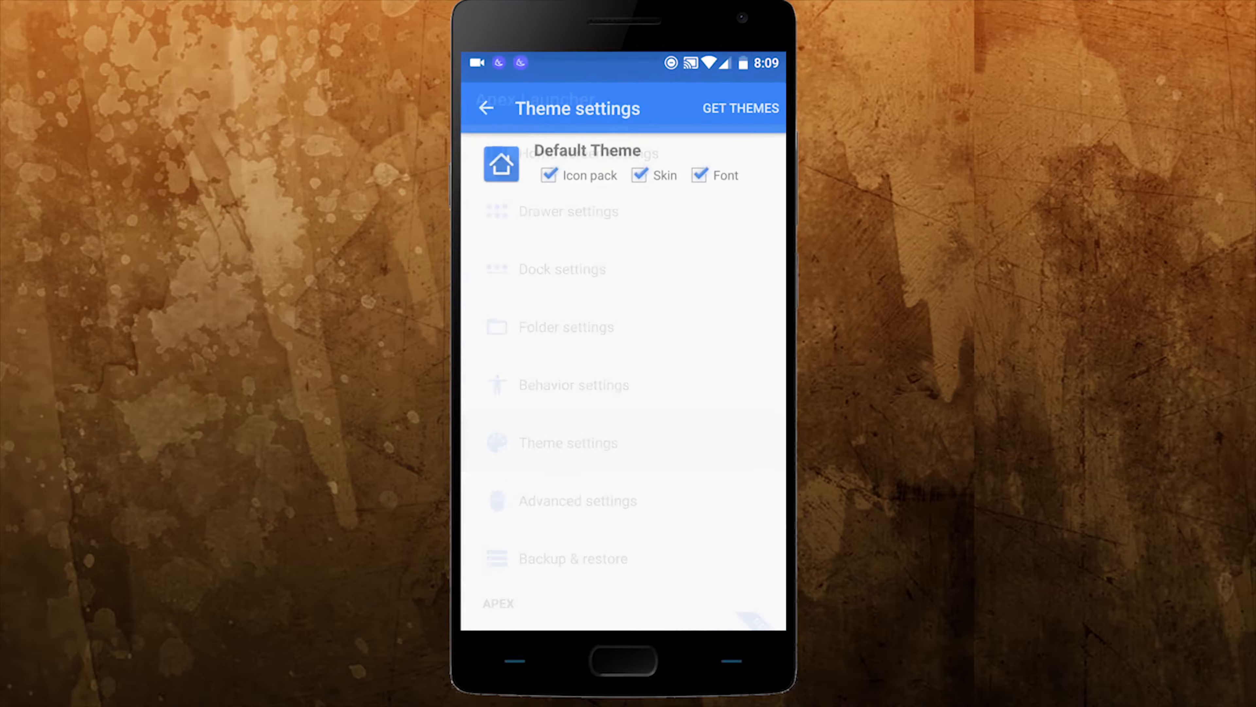
pyautogui.click(486, 108)
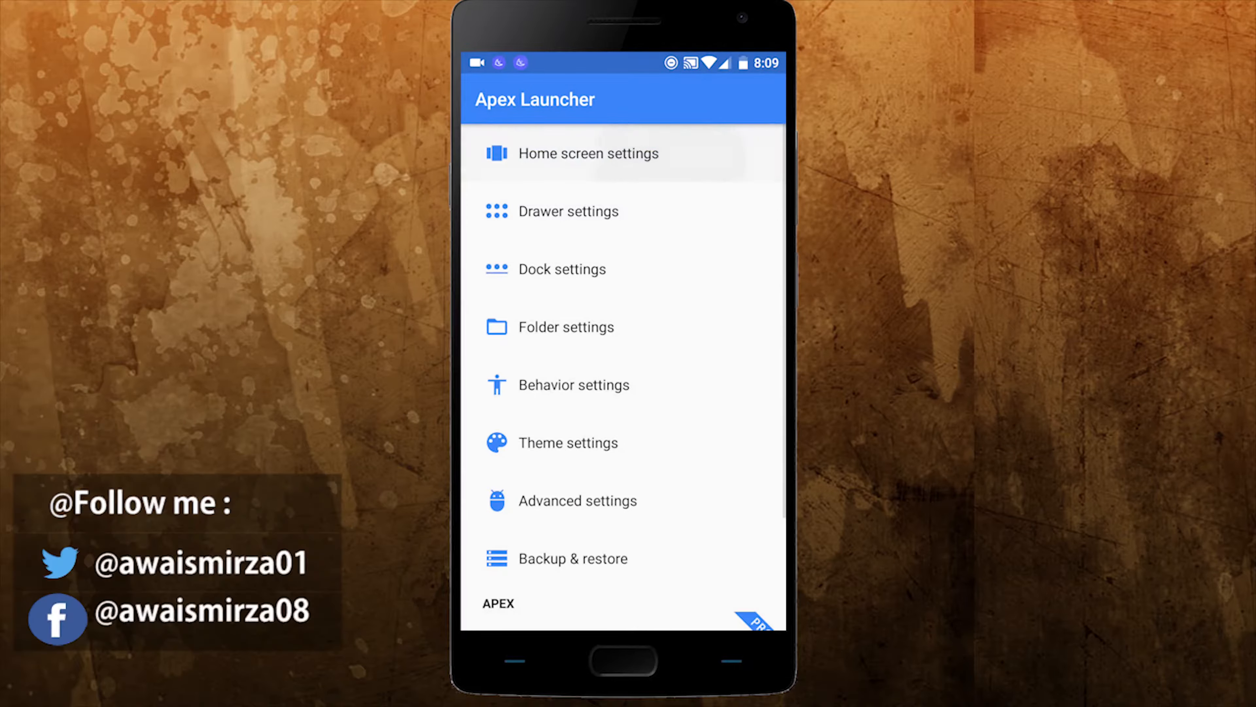
pyautogui.click(586, 153)
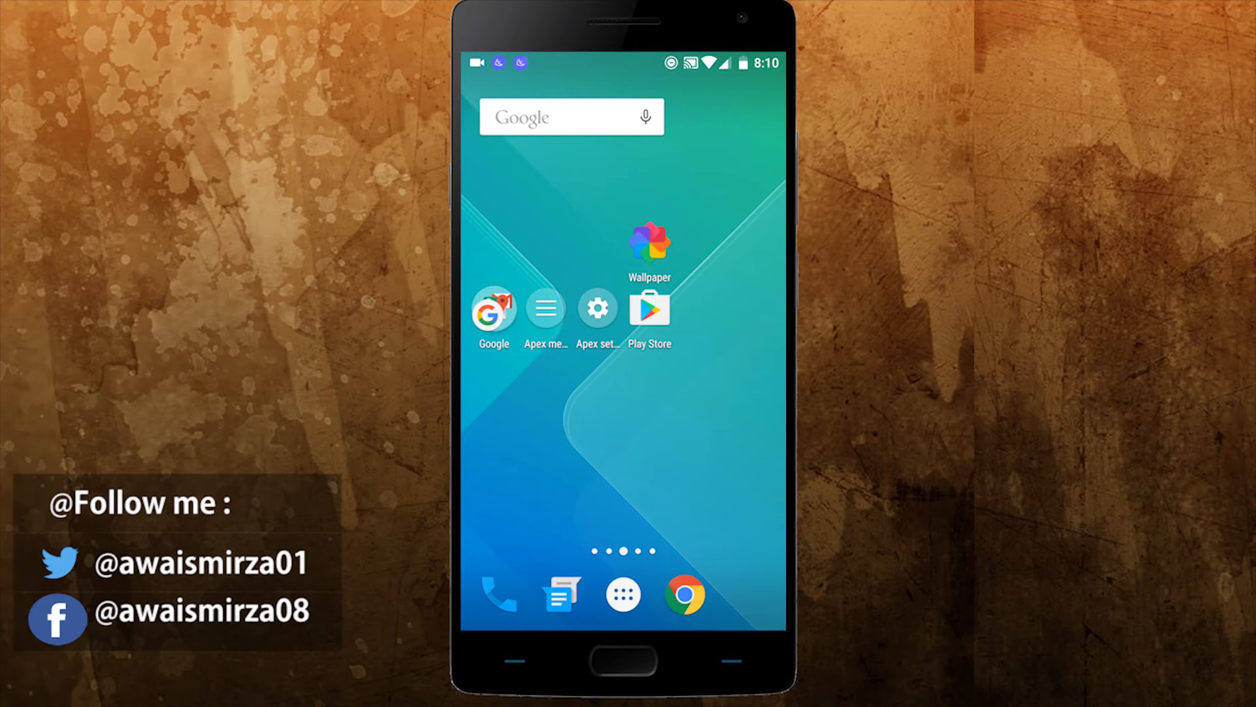
pyautogui.click(596, 310)
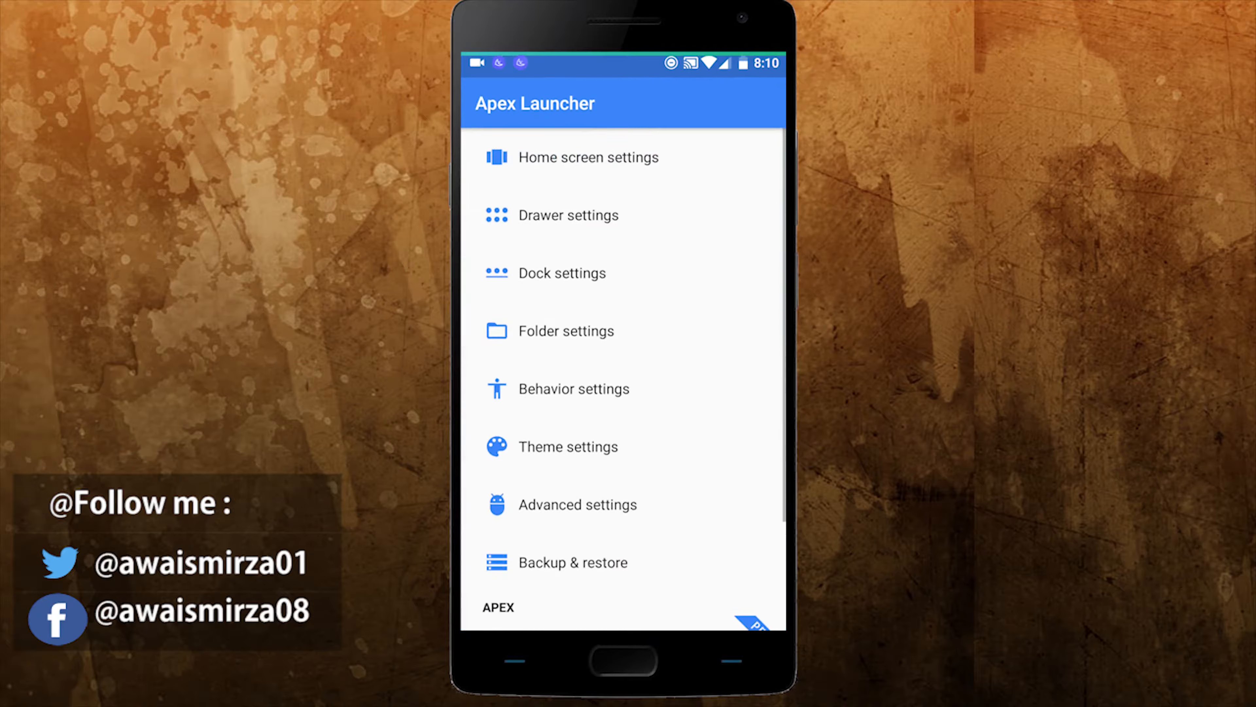
pyautogui.click(588, 157)
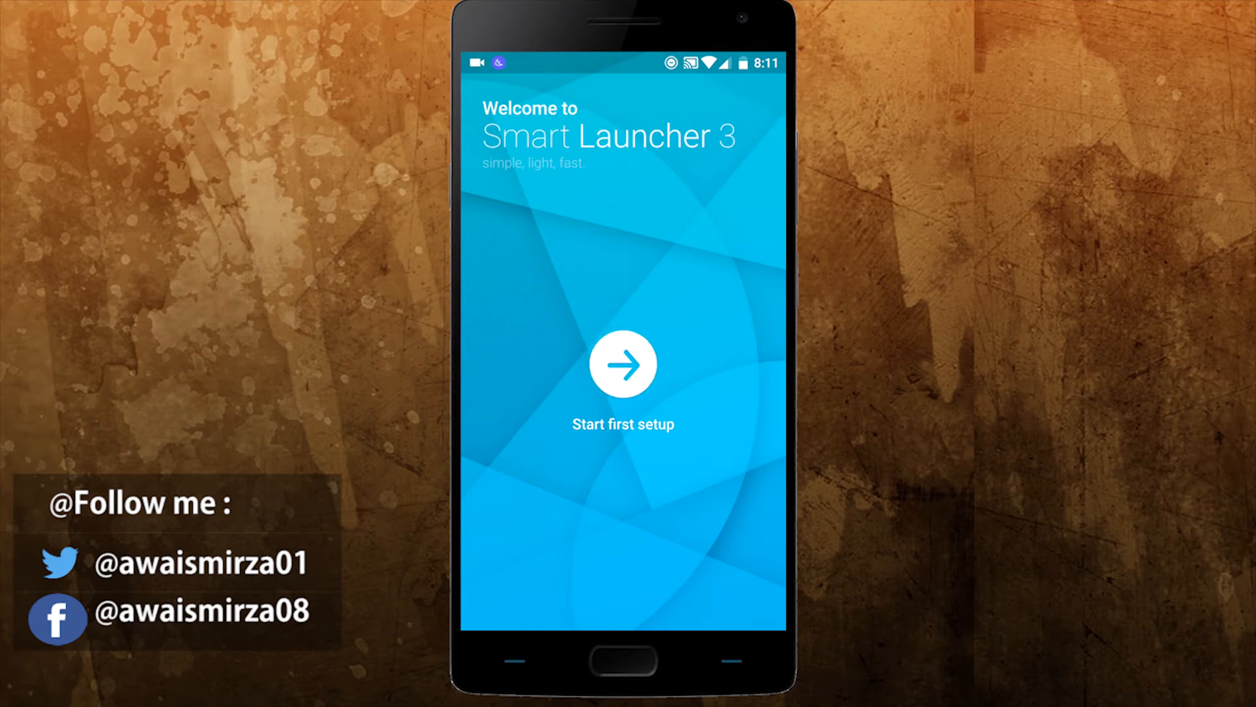
# - Run Smart Launcher 3's first setup: accept terms, enable contact search and answer the phone permission
pyautogui.click(622, 364)
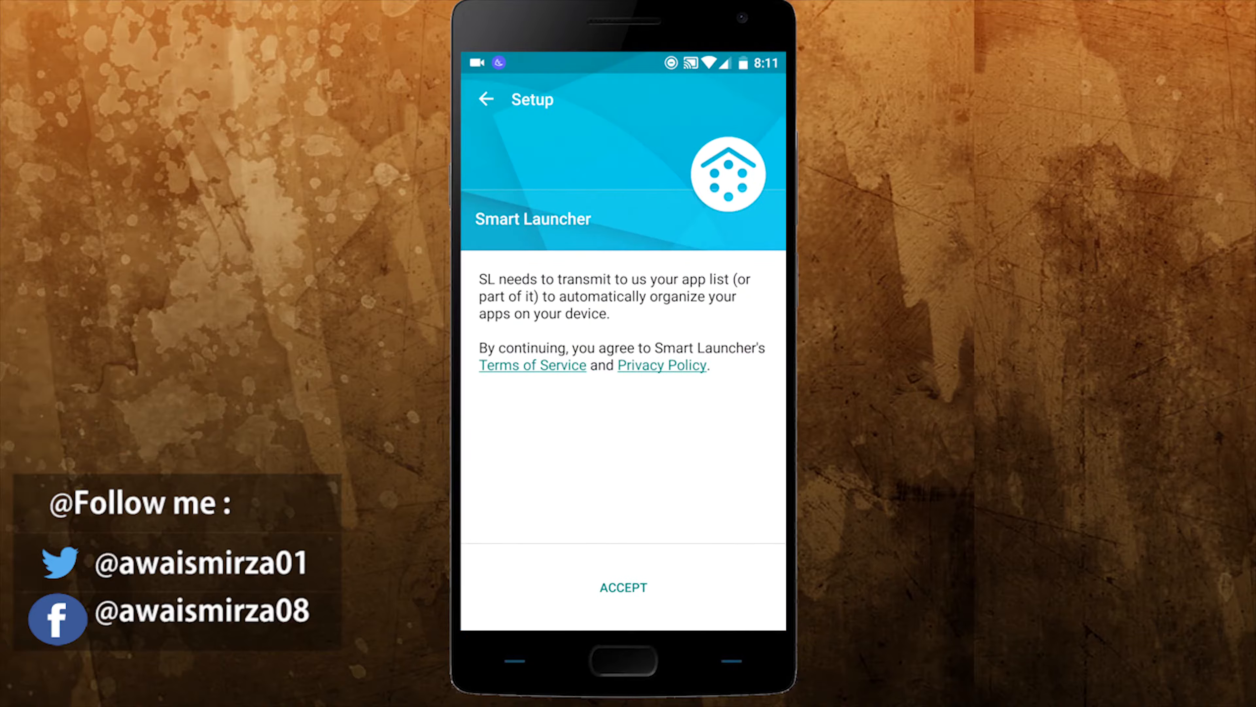
pyautogui.click(622, 588)
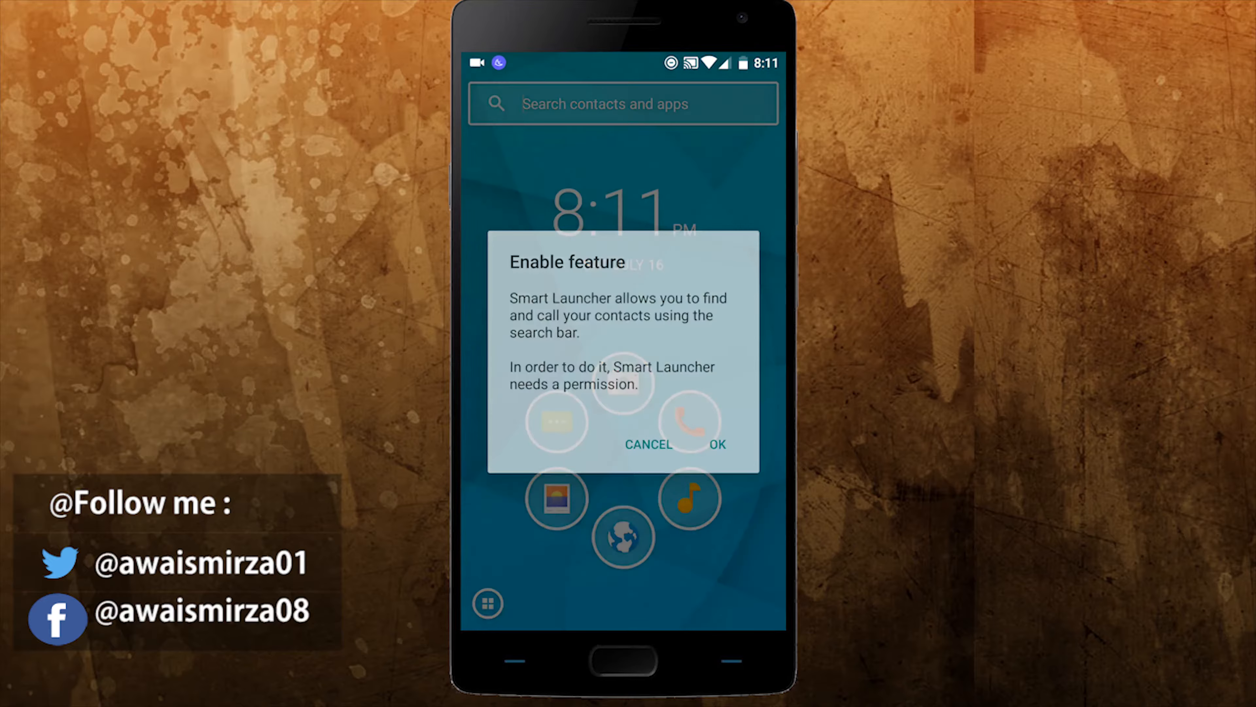
pyautogui.click(717, 445)
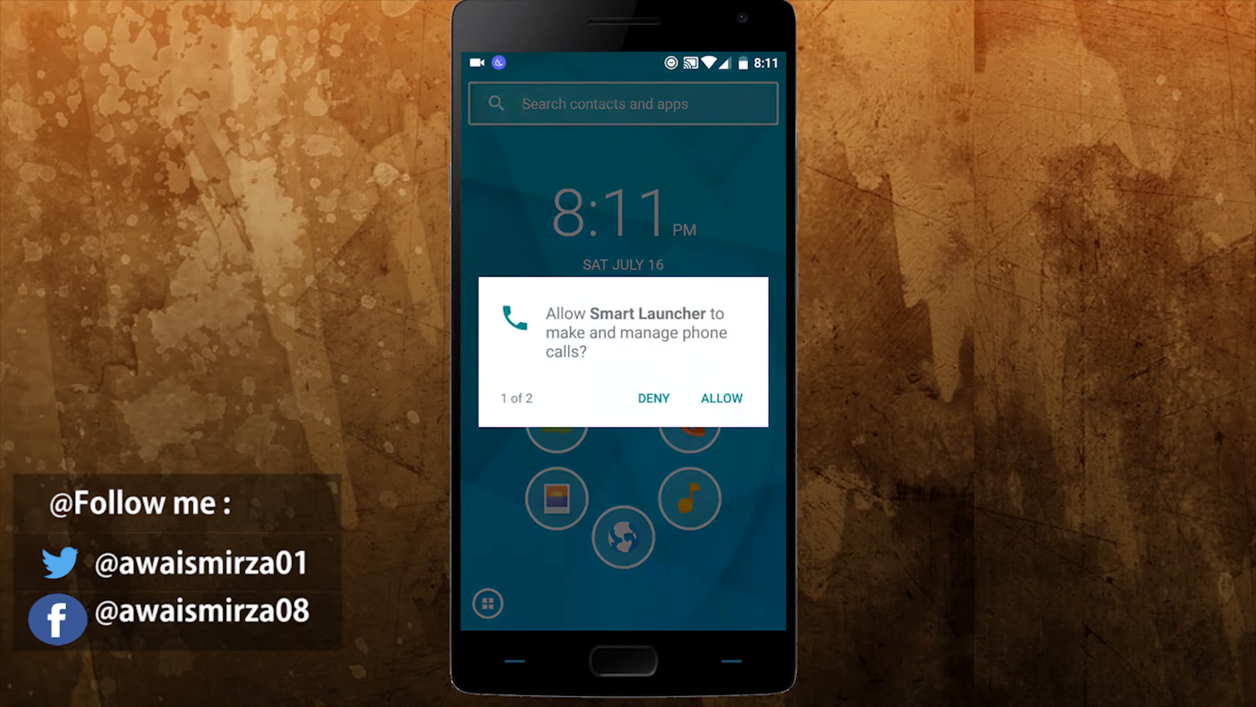
pyautogui.click(721, 398)
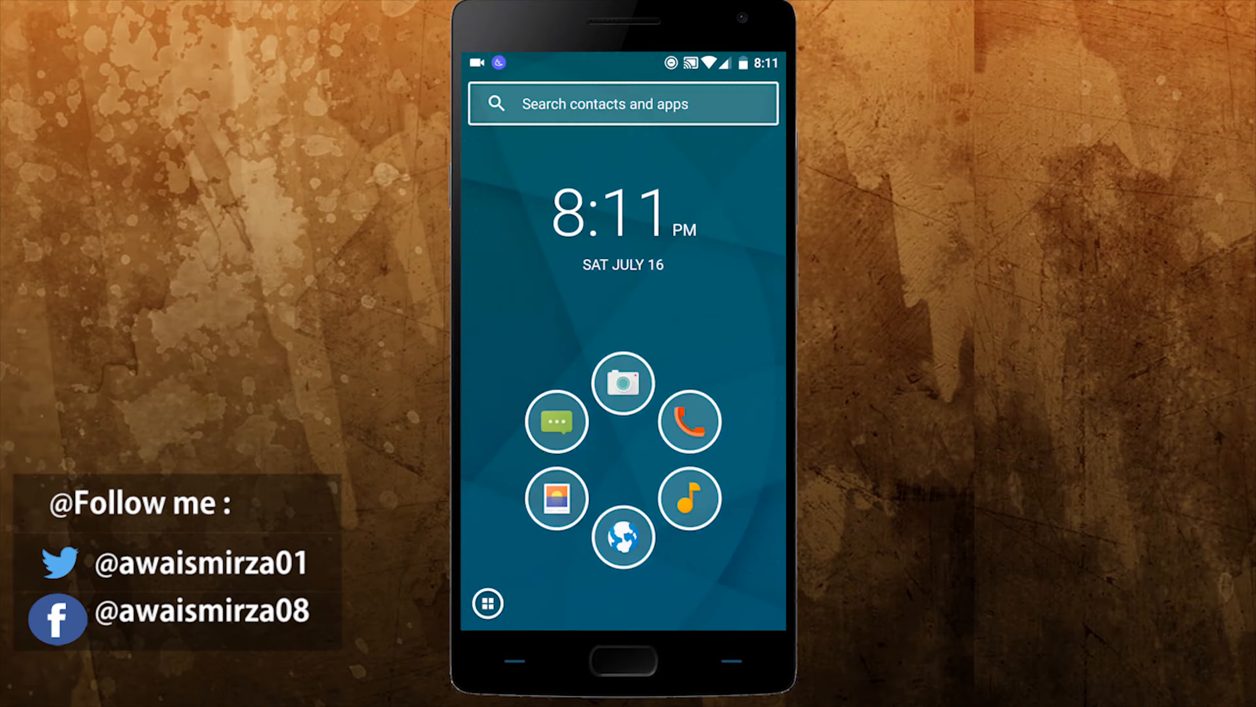
# - Browse the drawer's Utility, Games and Internet app categories
pyautogui.click(486, 603)
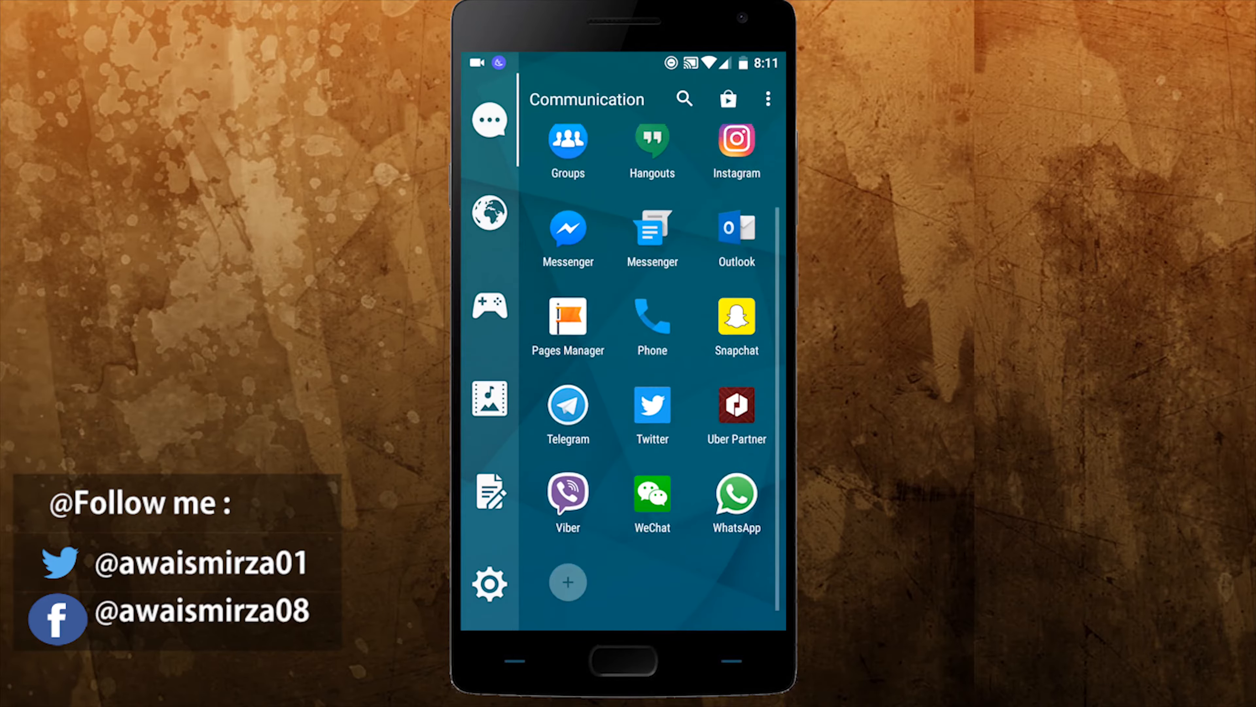
pyautogui.click(489, 493)
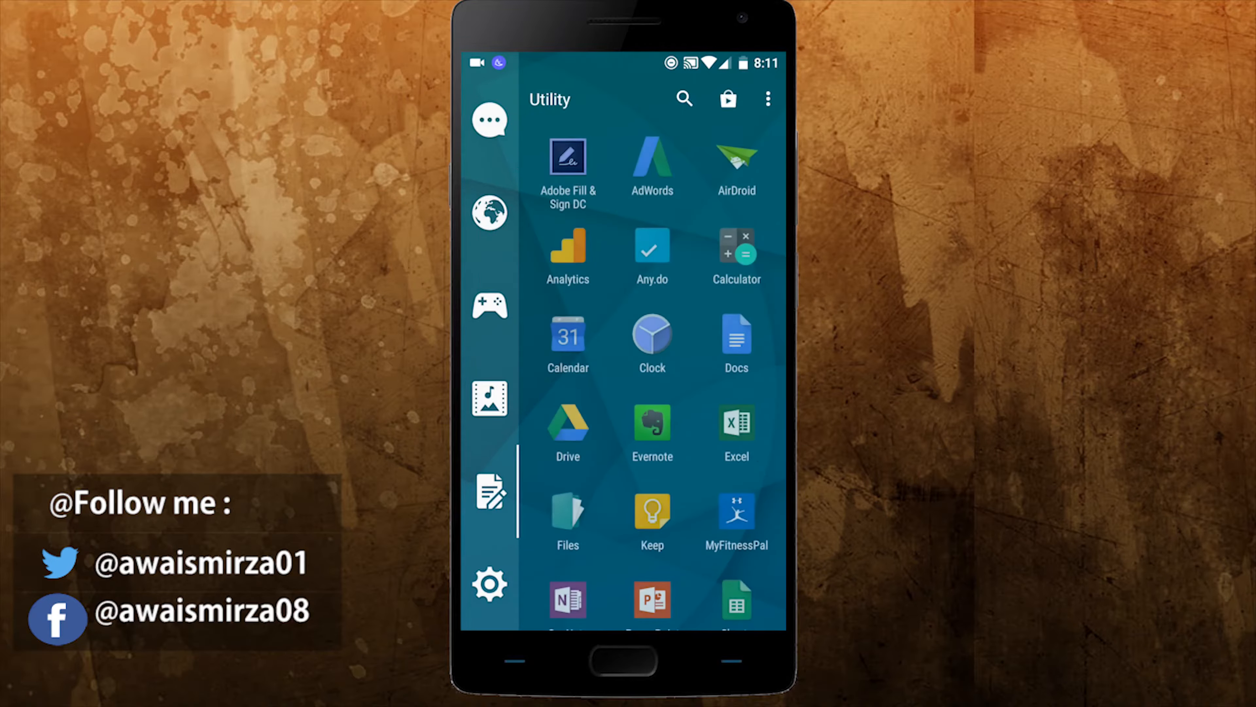
pyautogui.scroll(-3)
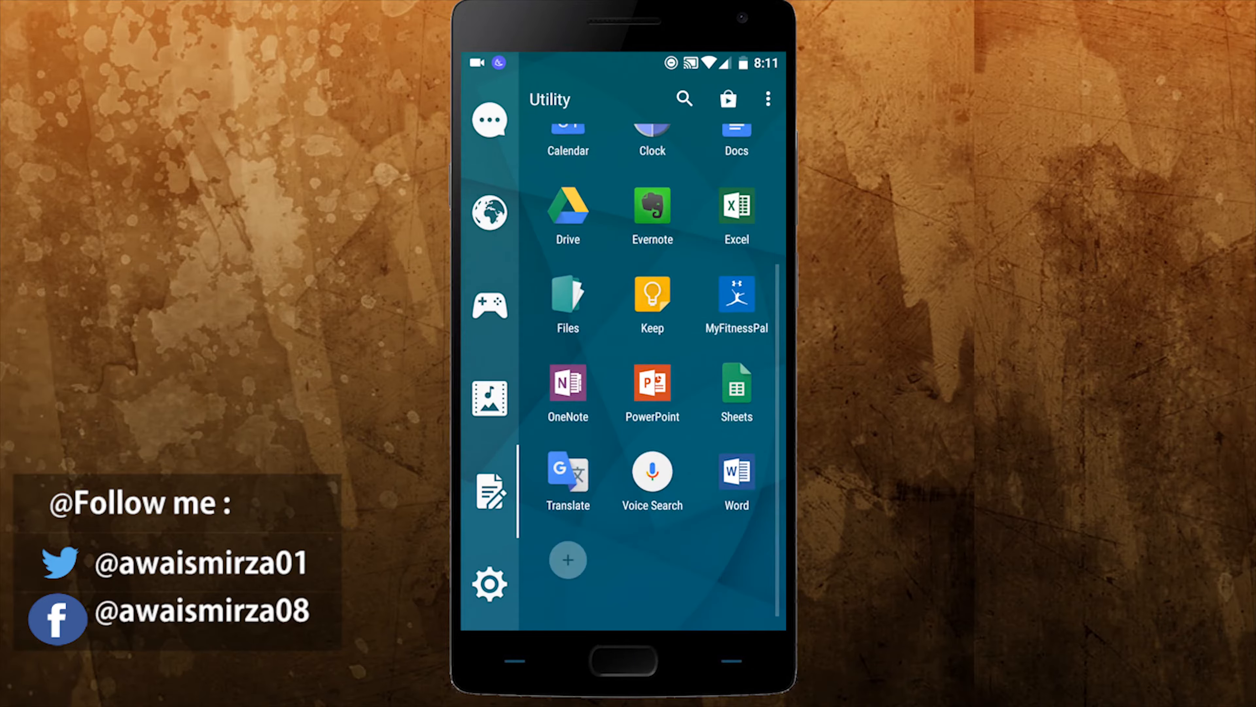
pyautogui.click(489, 305)
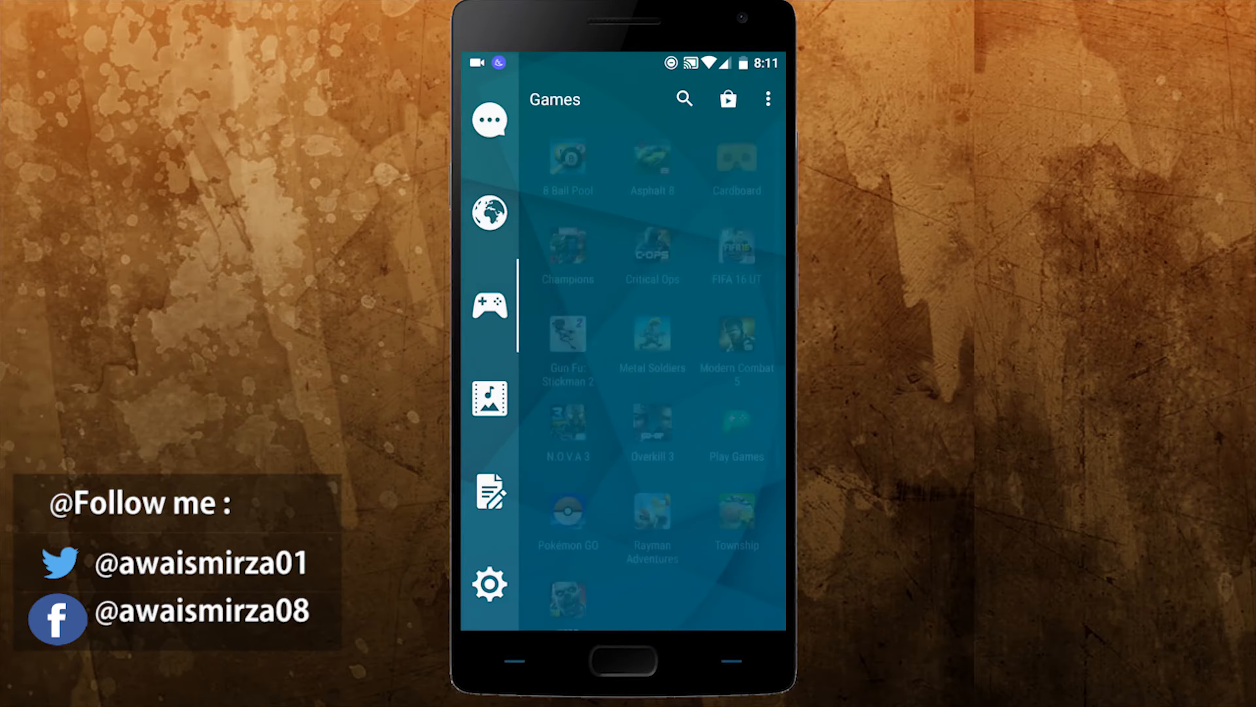
pyautogui.click(488, 212)
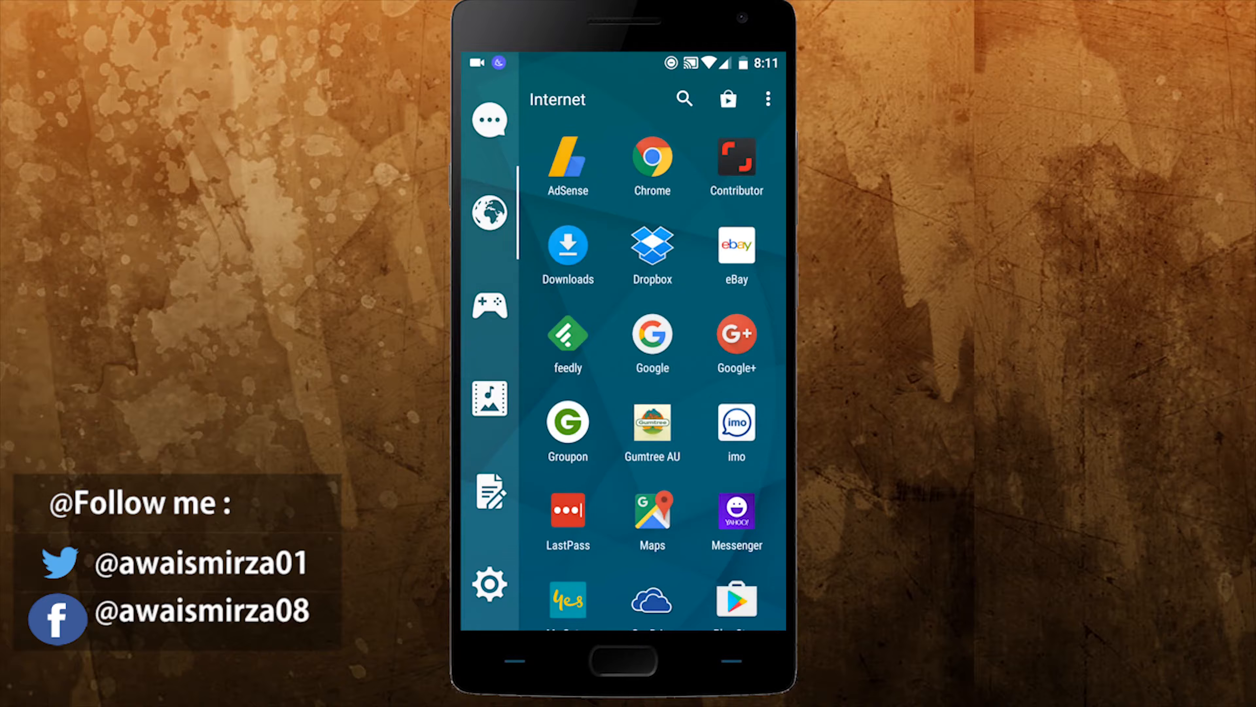
pyautogui.scroll(-3)
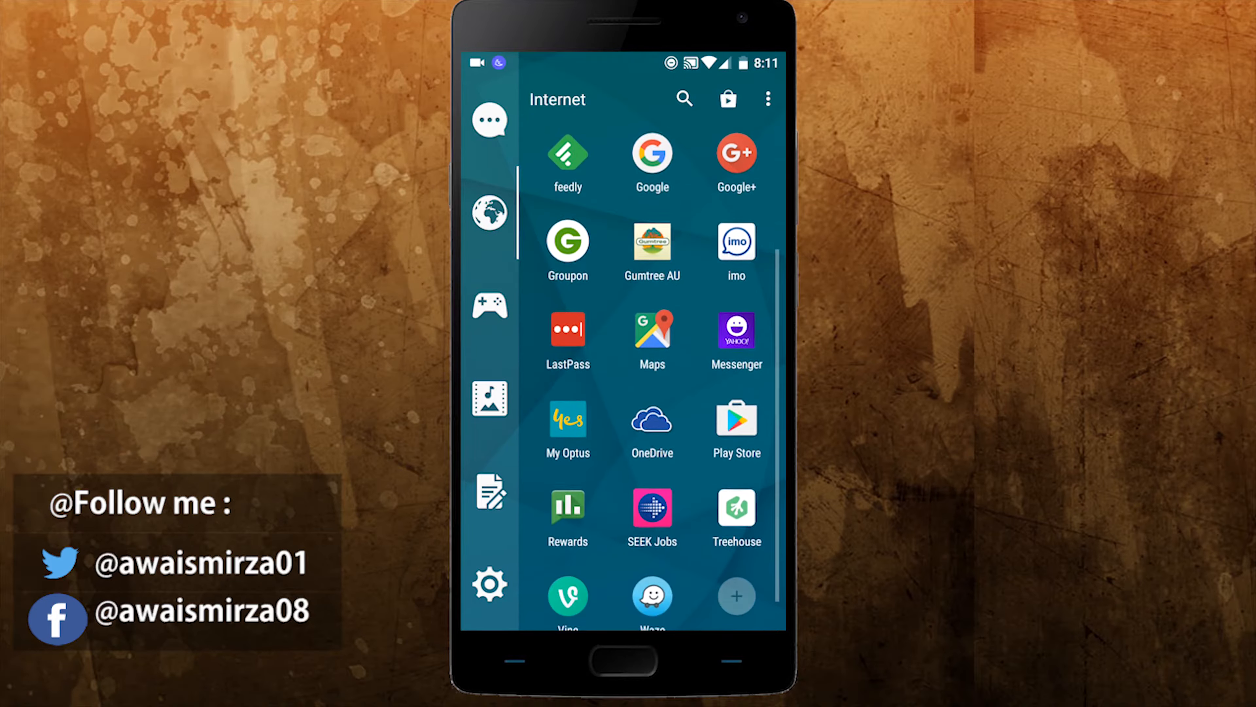
pyautogui.scroll(3)
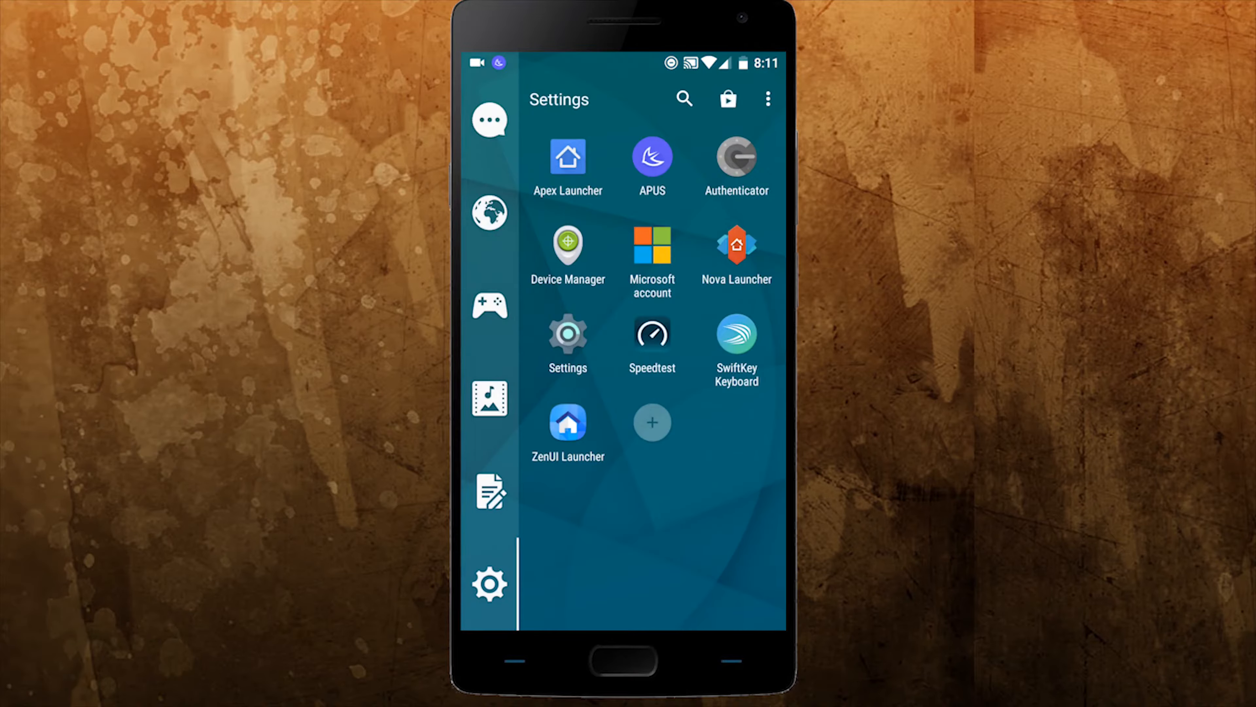
# - Scroll through Smart Launcher 3's preferences list
pyautogui.click(767, 99)
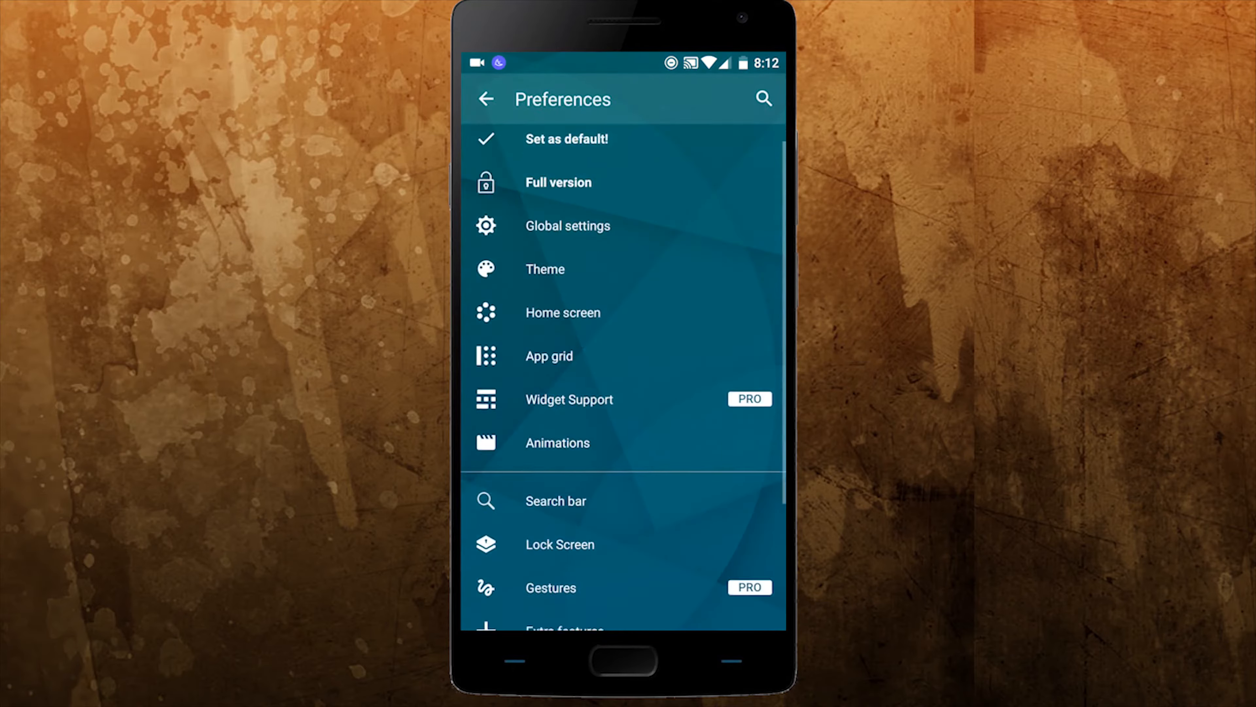
pyautogui.scroll(-3)
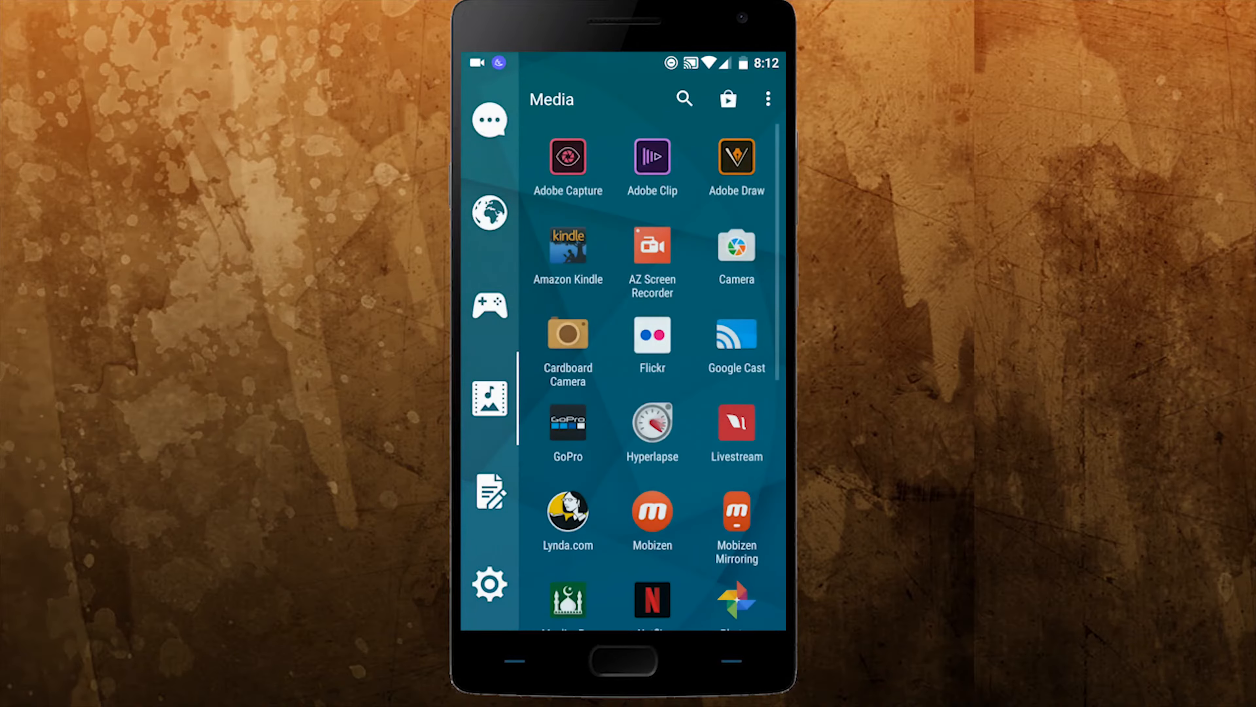
pyautogui.scroll(-3)
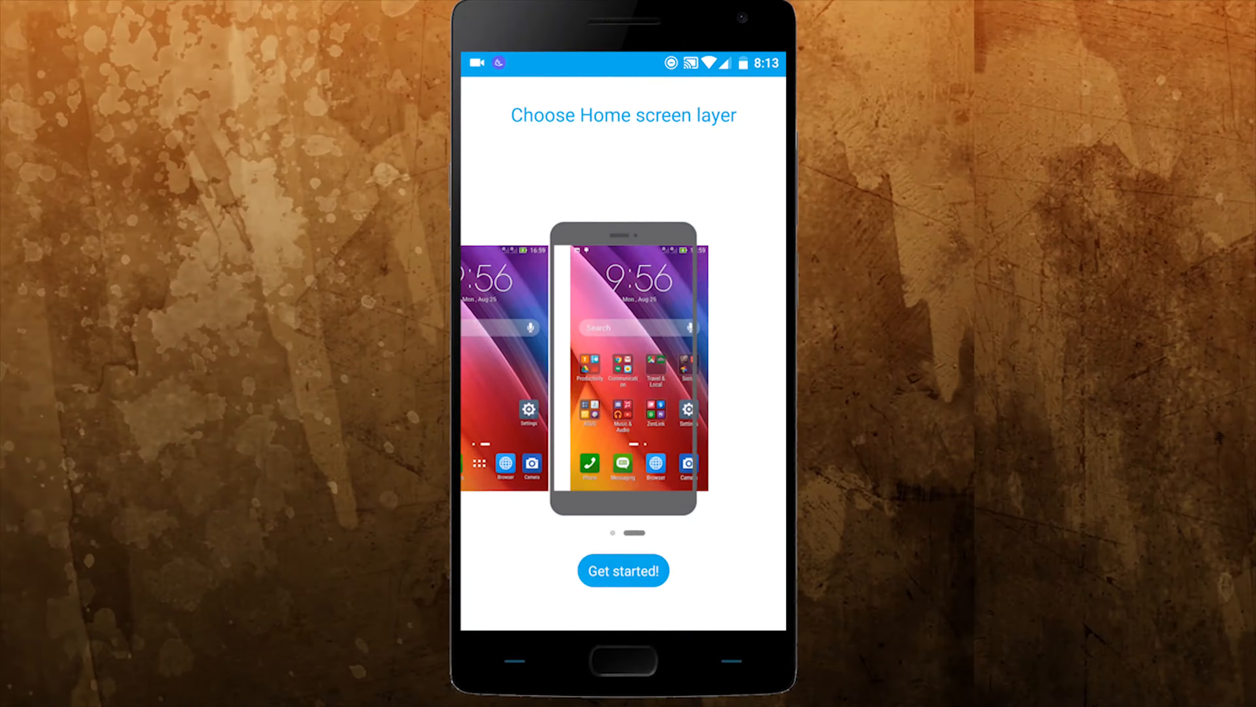
# - Finish the home screen layout choice and try the ZenUI search page with 'a'
pyautogui.click(622, 570)
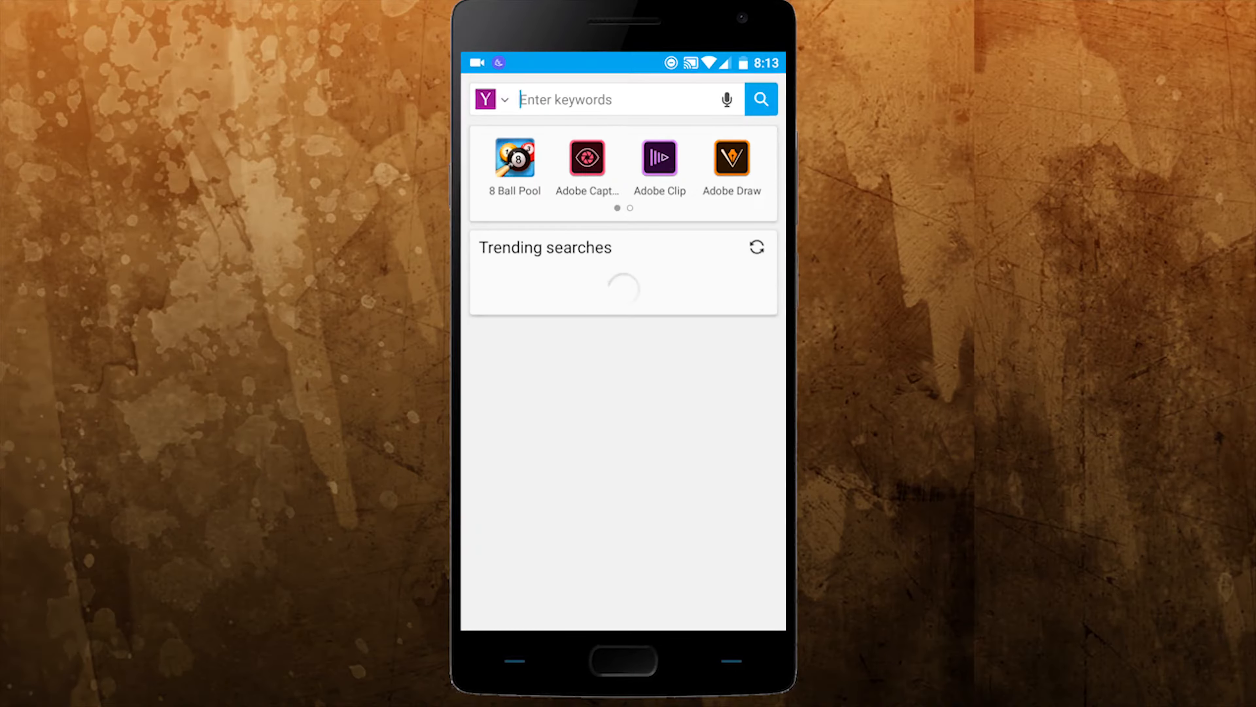
pyautogui.write('a')
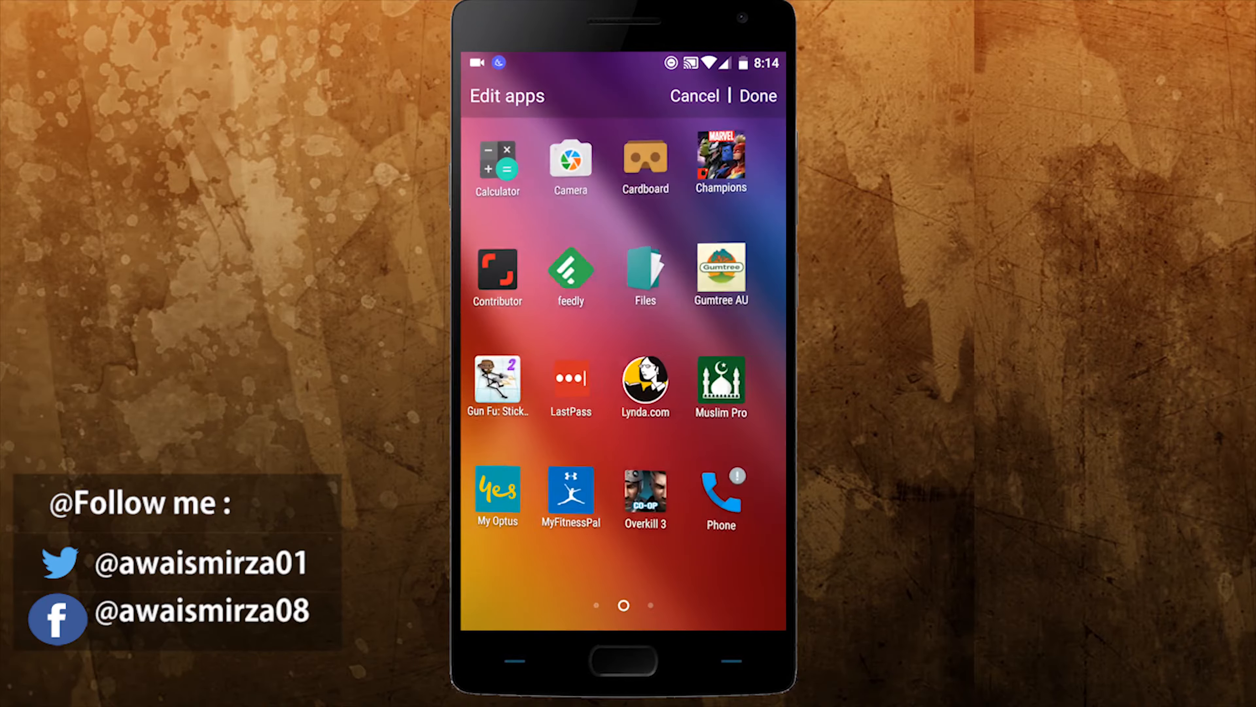
# - Show the drawer's three-dot options menu, then ZenUI Launcher's permission page with all permissions off
pyautogui.click(761, 94)
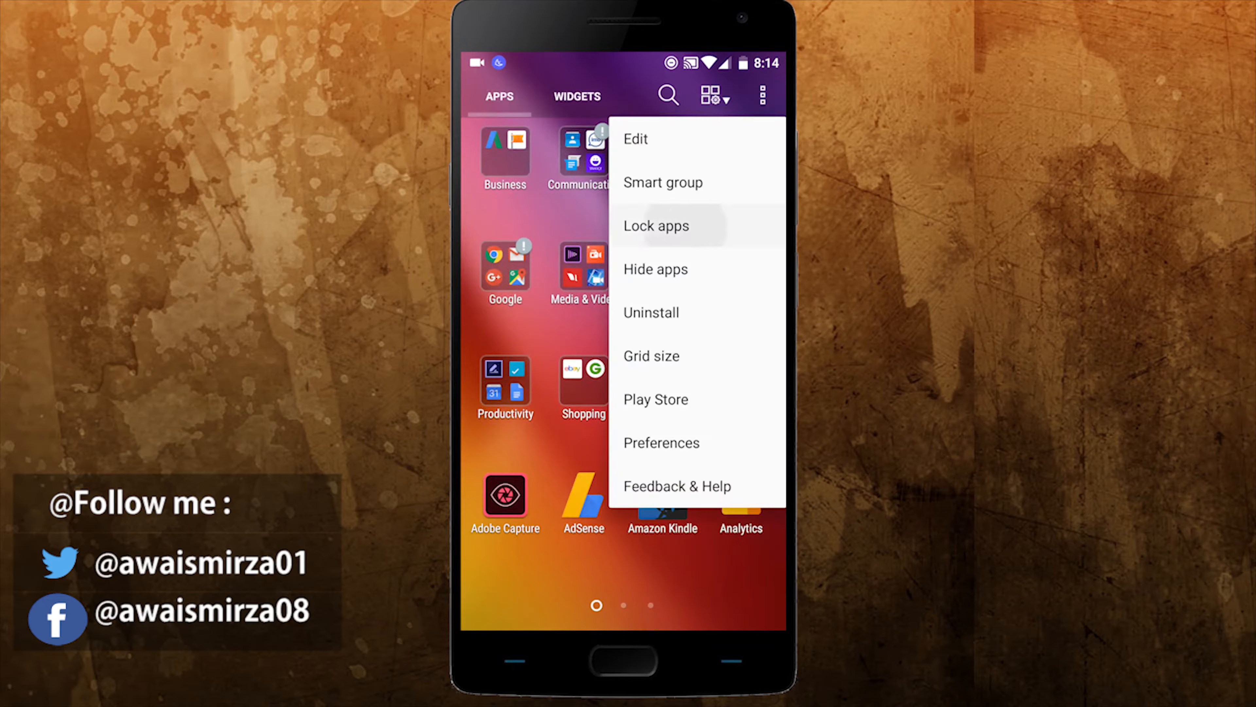
pyautogui.click(661, 442)
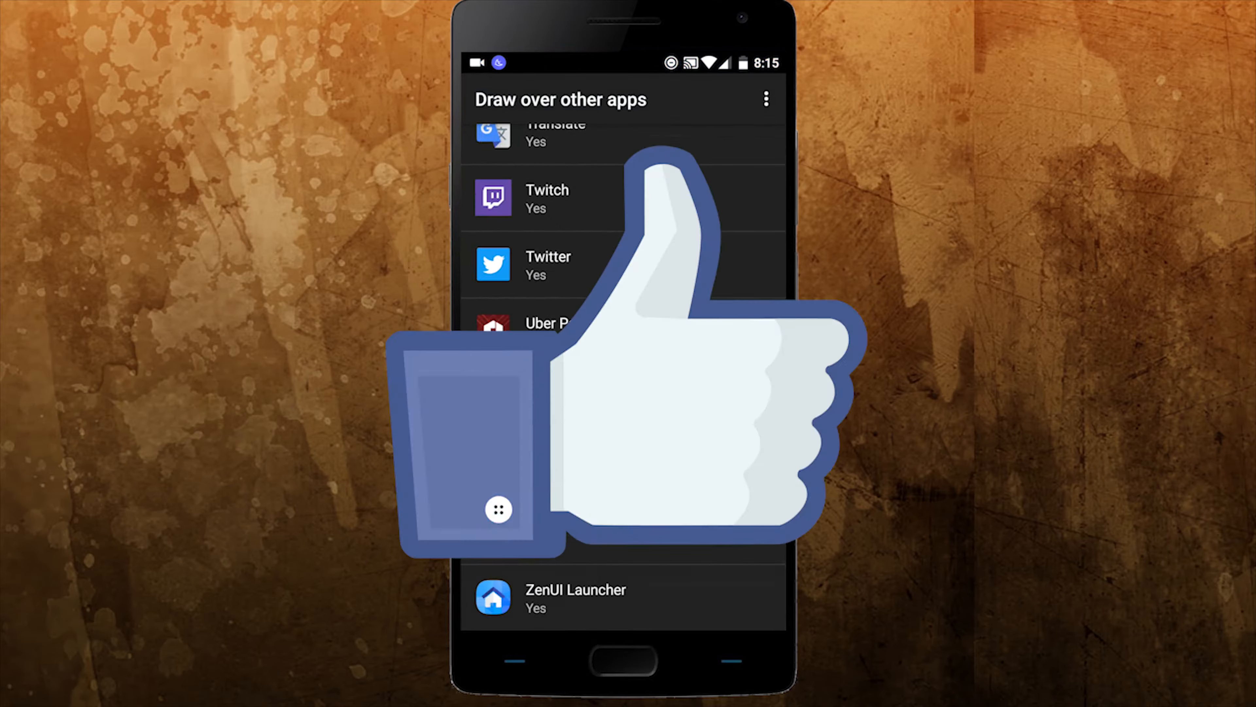
pyautogui.click(574, 597)
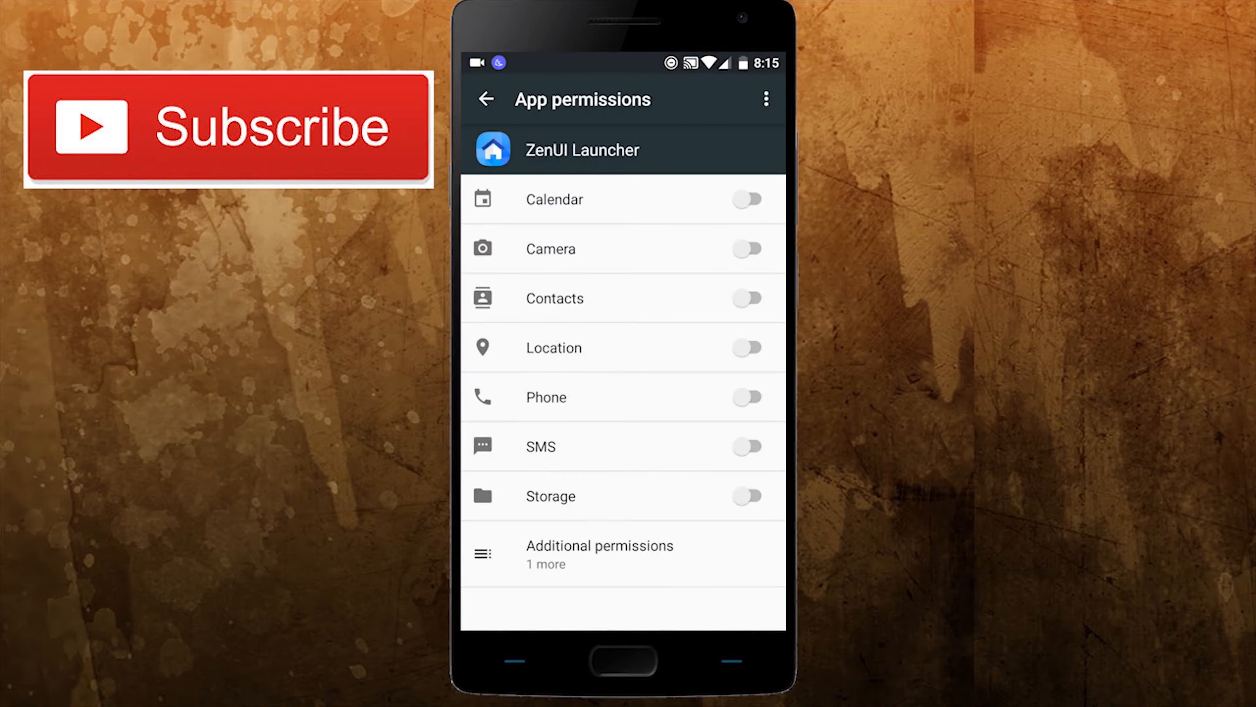